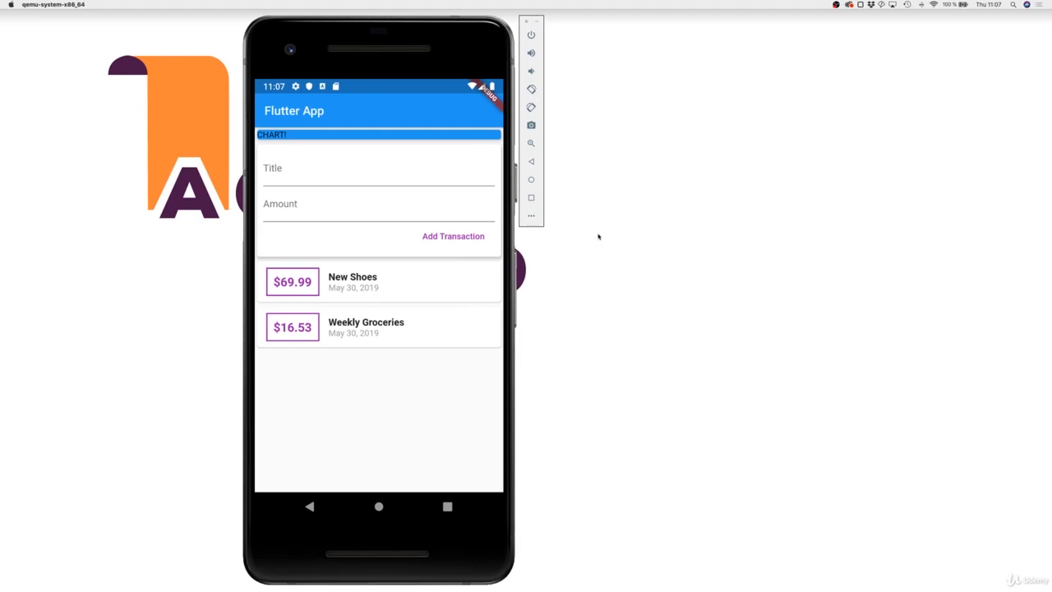
mouse_move(326, 176)
type("New Shoe")
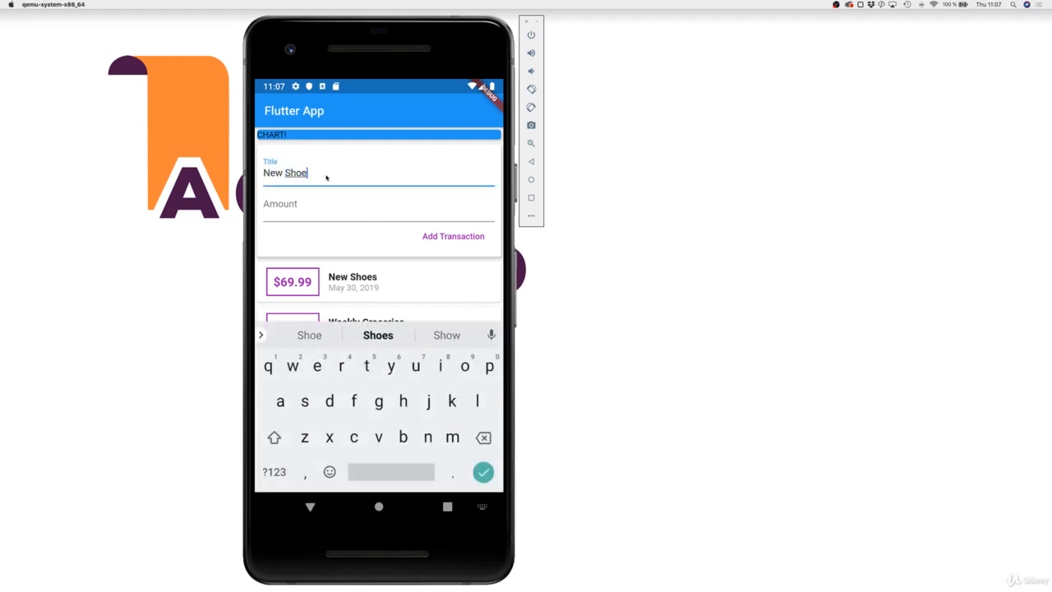
Step: Add the New Shoes expense of $12.0 to the transaction list and try another amount entry
left_click(378, 206)
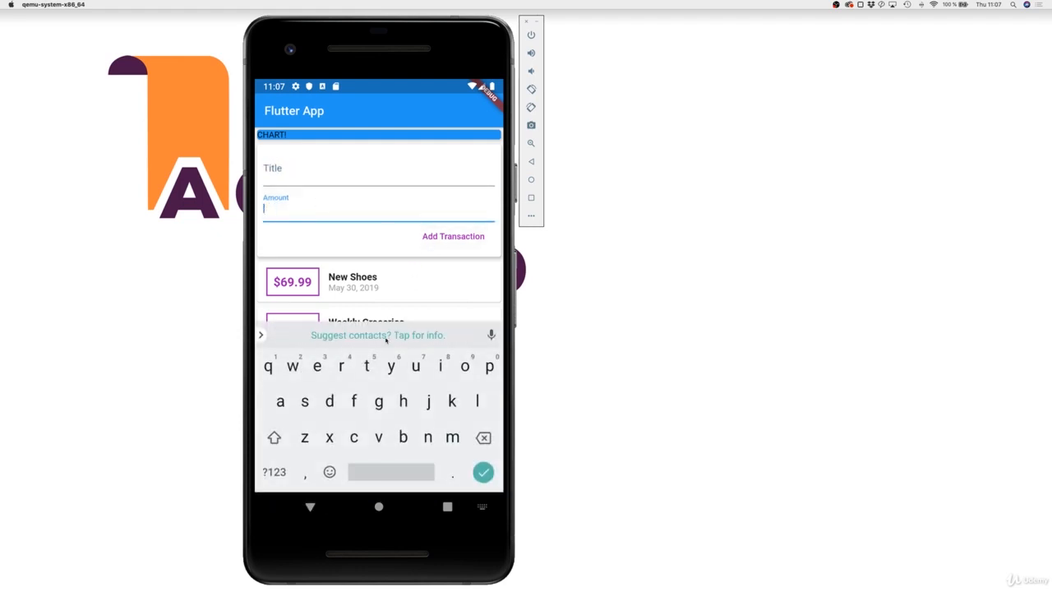
left_click(484, 470)
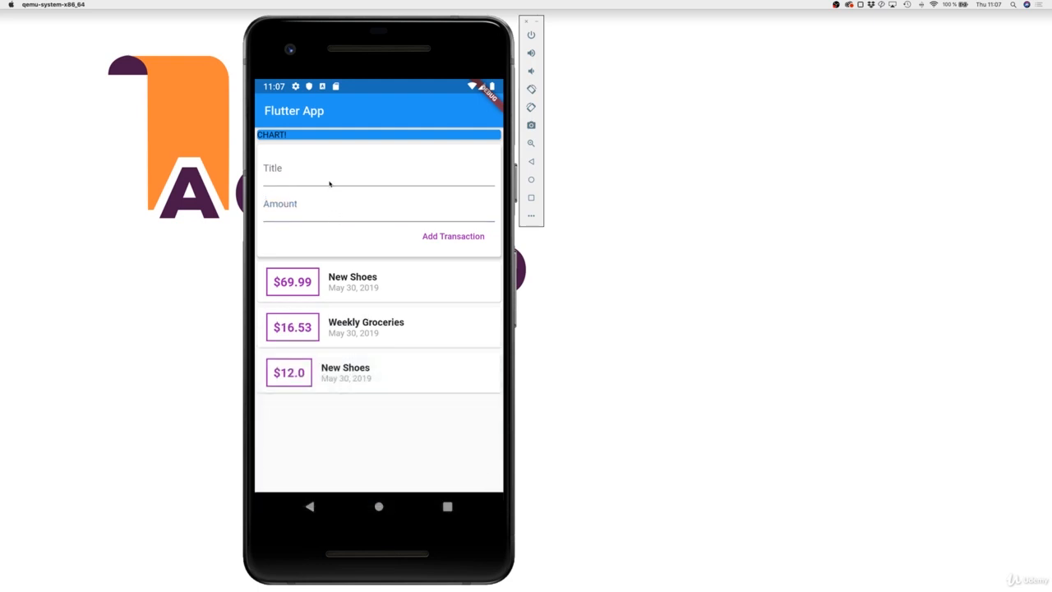
left_click(378, 204)
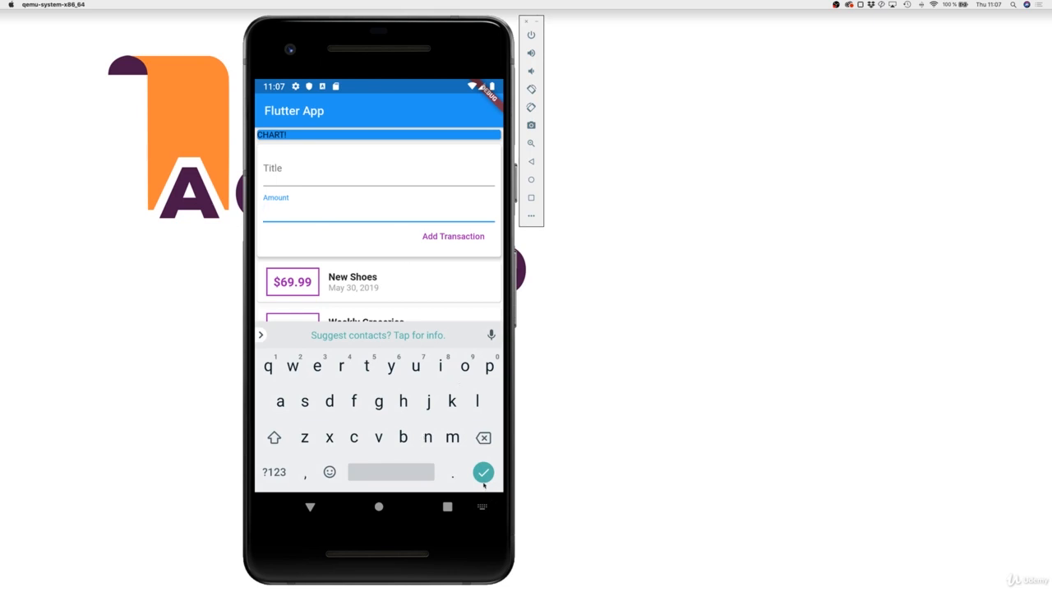
left_click(483, 472)
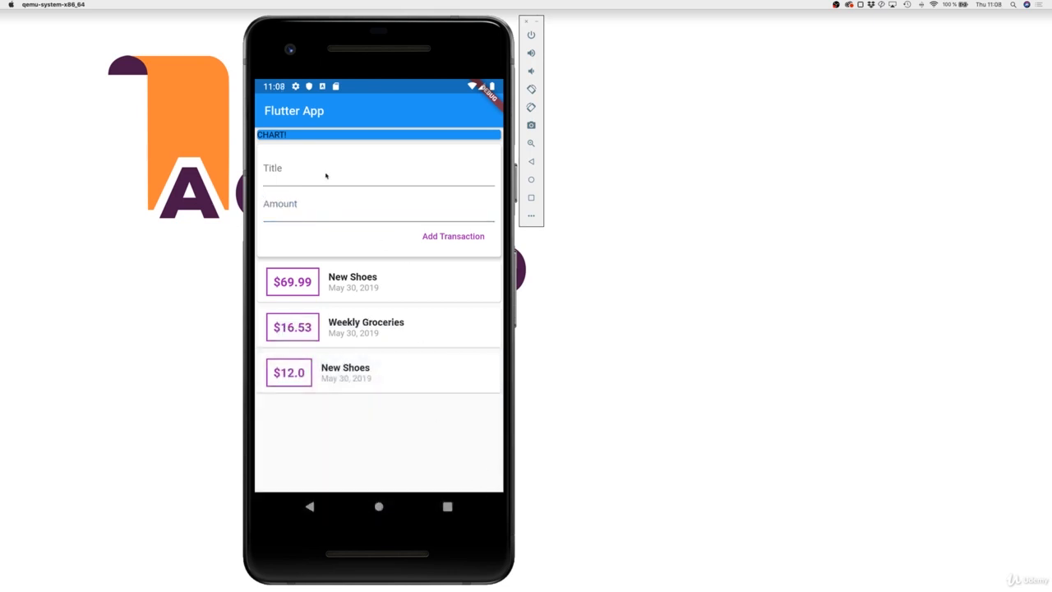
mouse_move(480, 268)
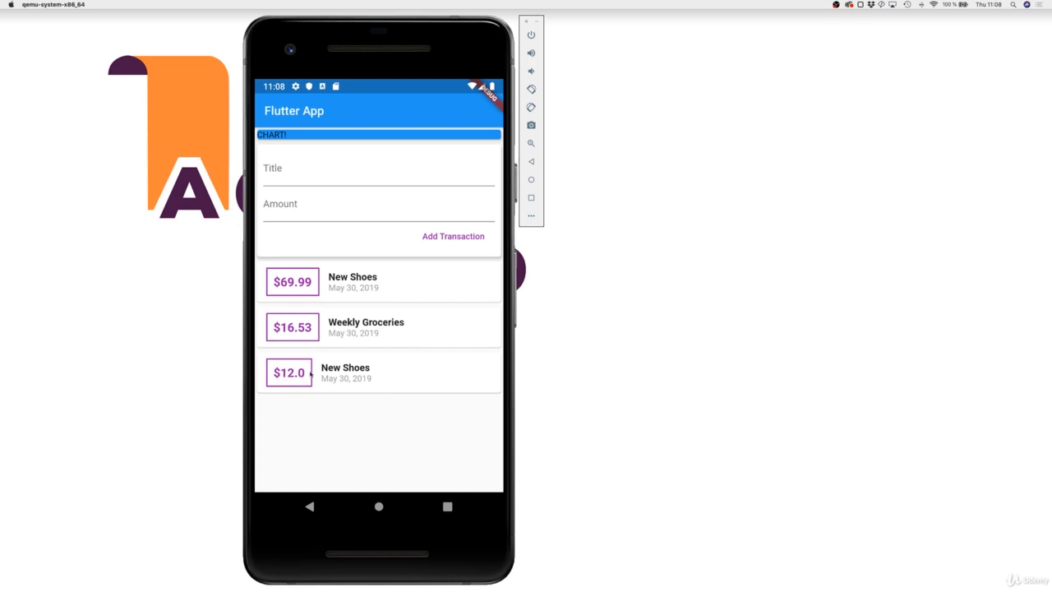
Step: Enter 12.9999 in the Amount field and try adding it
left_click(378, 204)
type("12.9999")
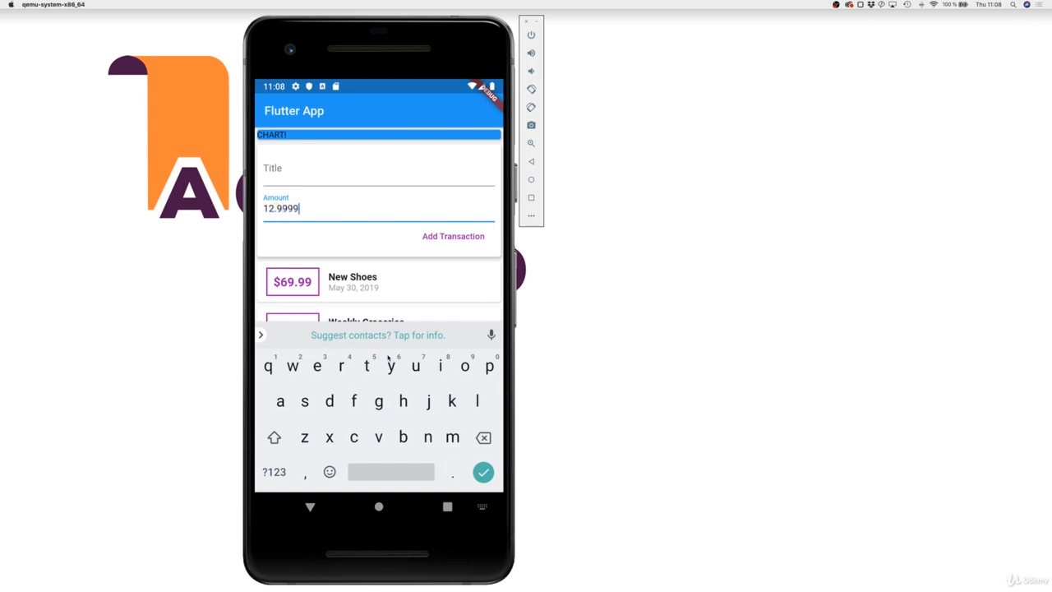
left_click(378, 168)
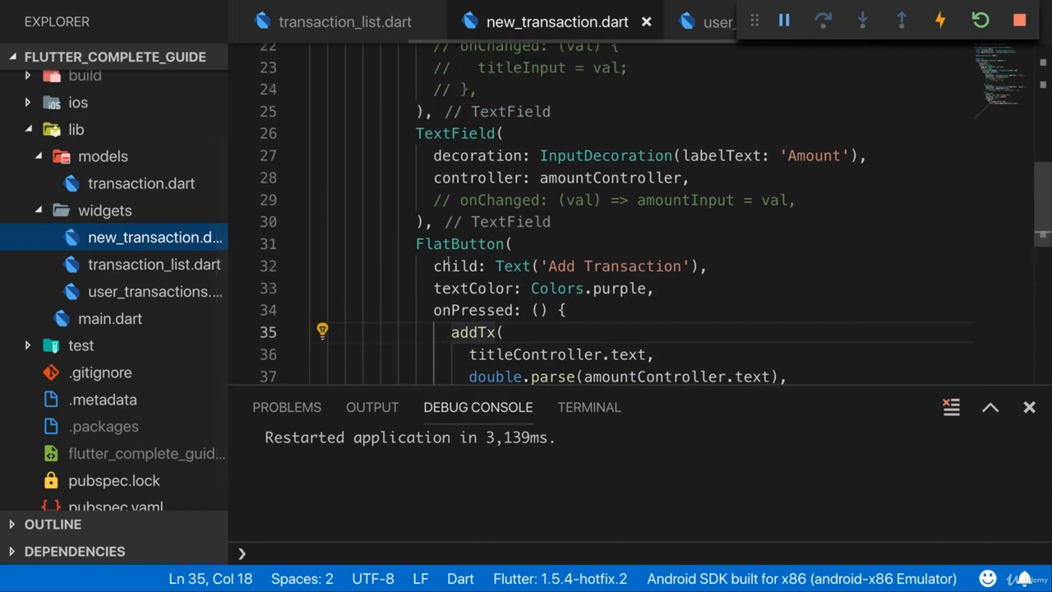
Step: Give the Amount TextField keyboardType: TextInputType.number and save to hot reload
scroll("up", 3)
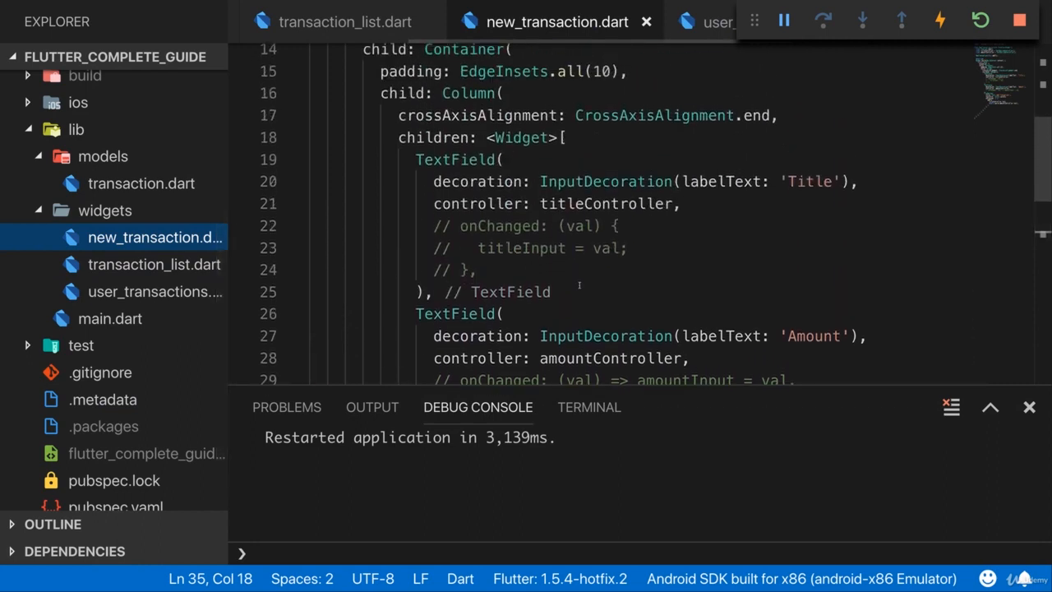
scroll("down", 3)
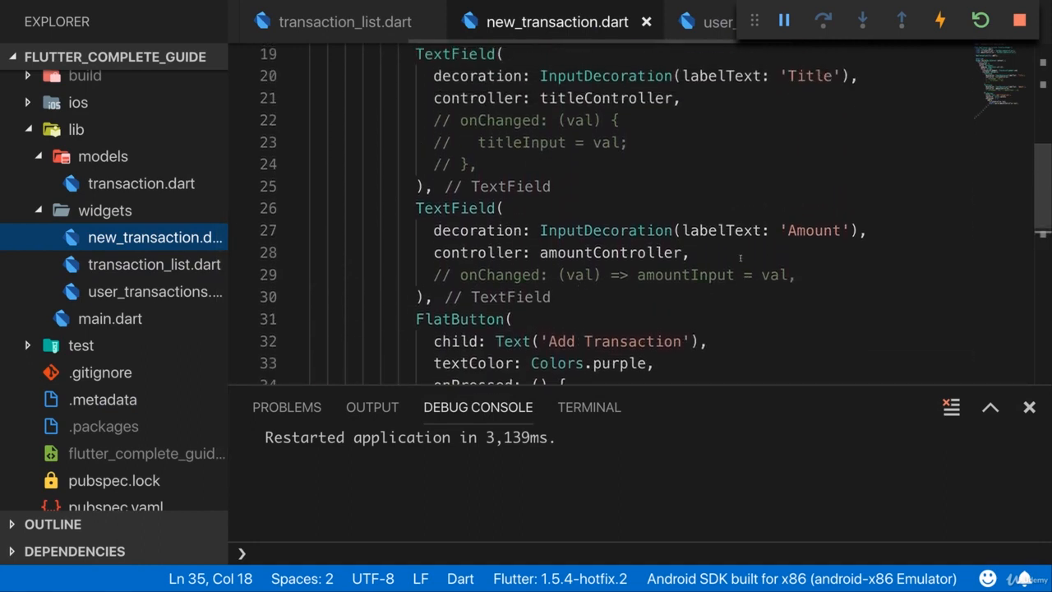
key("Enter")
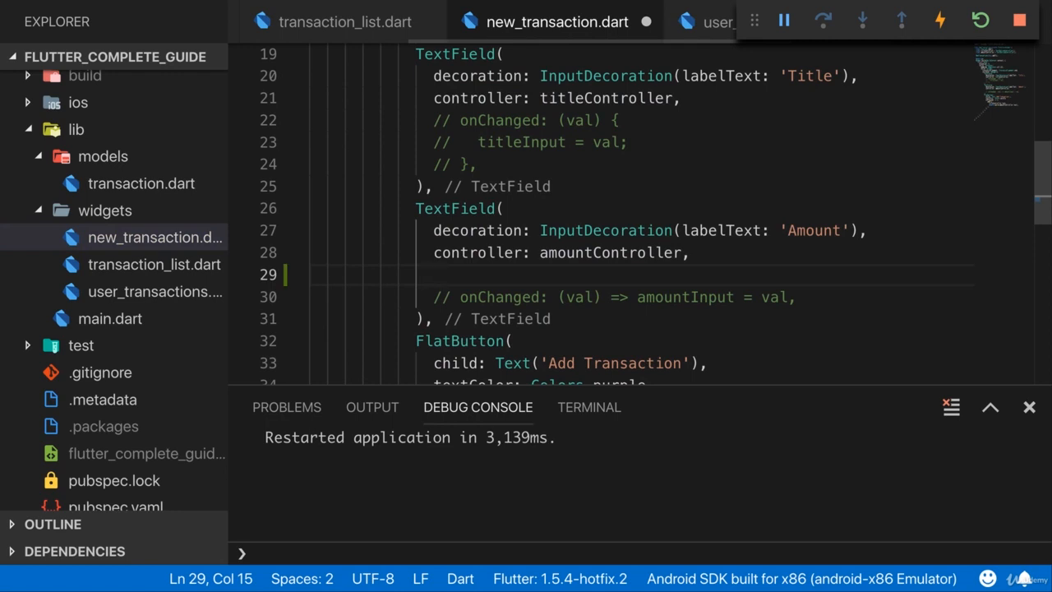
type("keyboardType: TextInputType,")
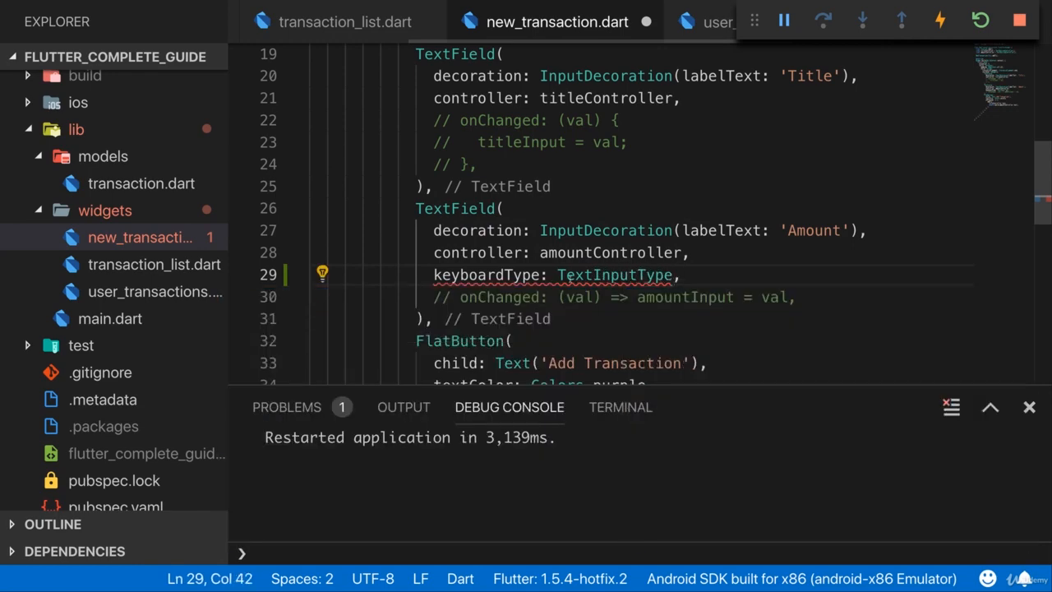
scroll("up", 3)
type(".")
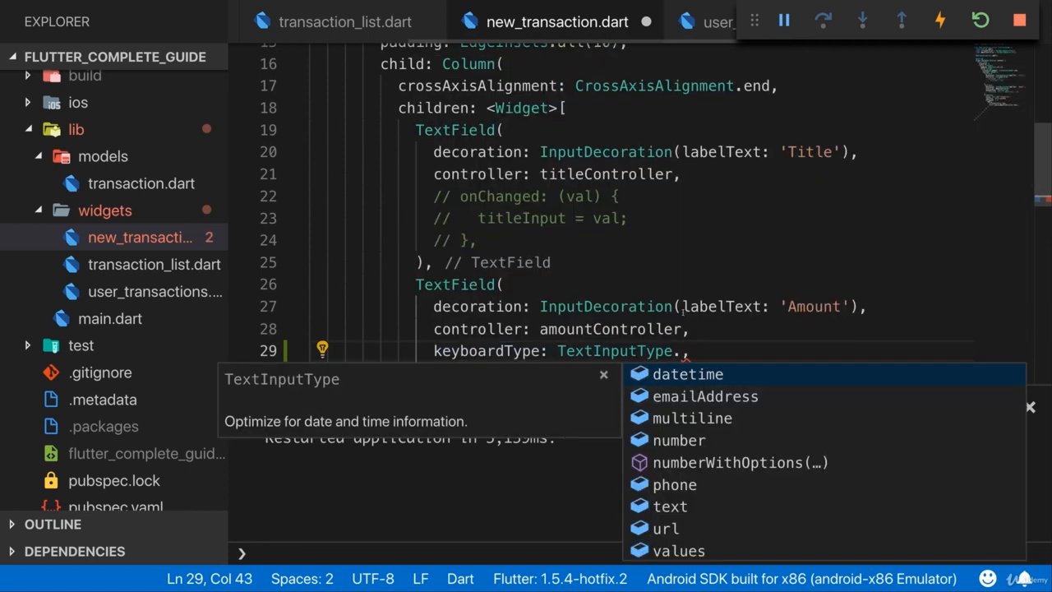
scroll("down", 3)
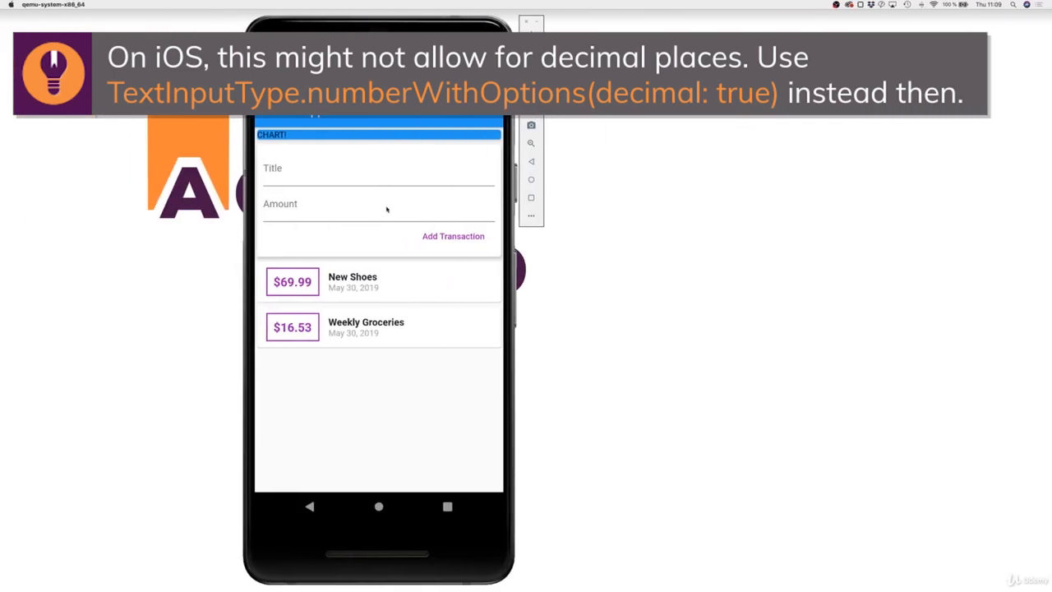
Step: Check the numeric keyboard on the Amount field in the reloaded app
left_click(378, 205)
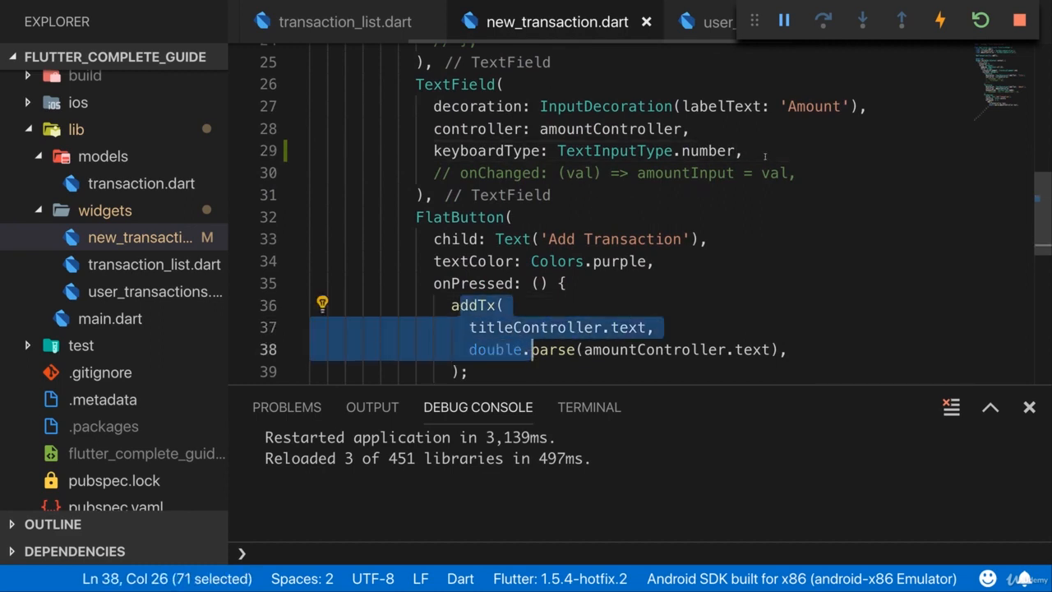
Step: Start an onSubmitted property on the Amount field and add a blank line after the NewTransaction constructor
type("on")
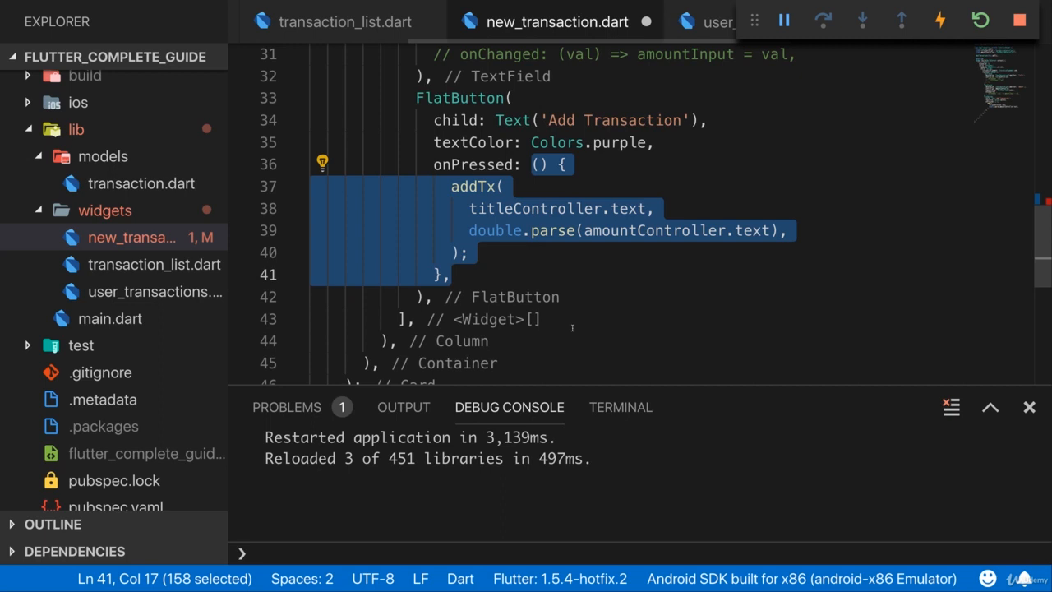
scroll("up", 3)
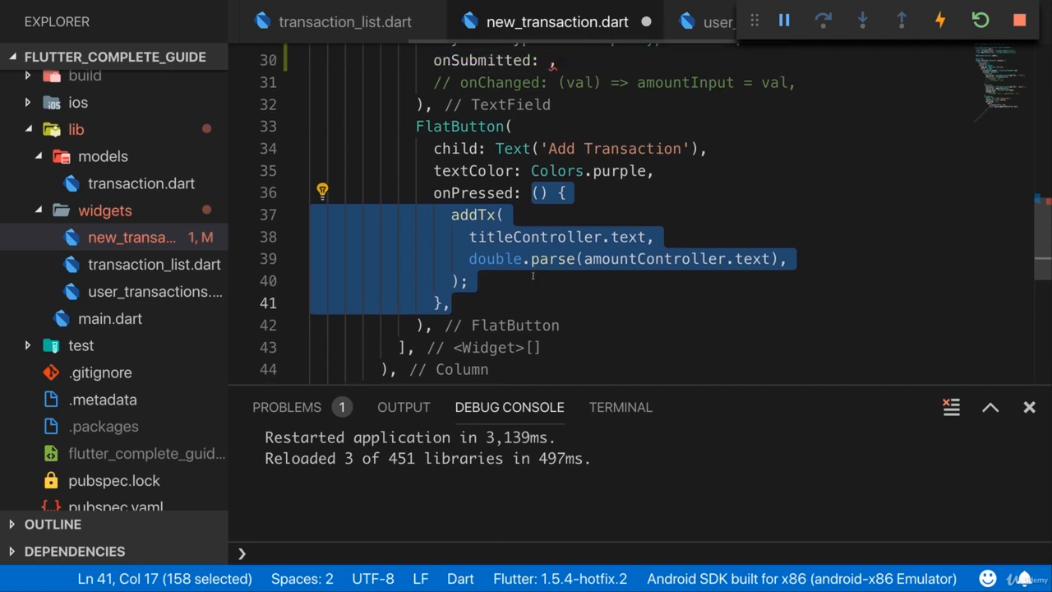
left_click(532, 298)
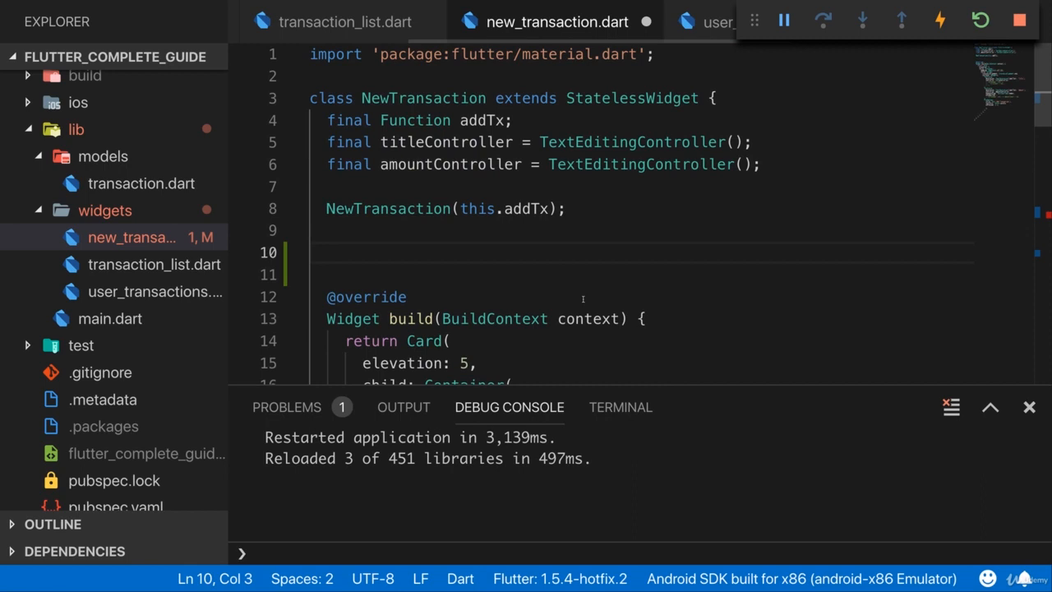
mouse_move(590, 306)
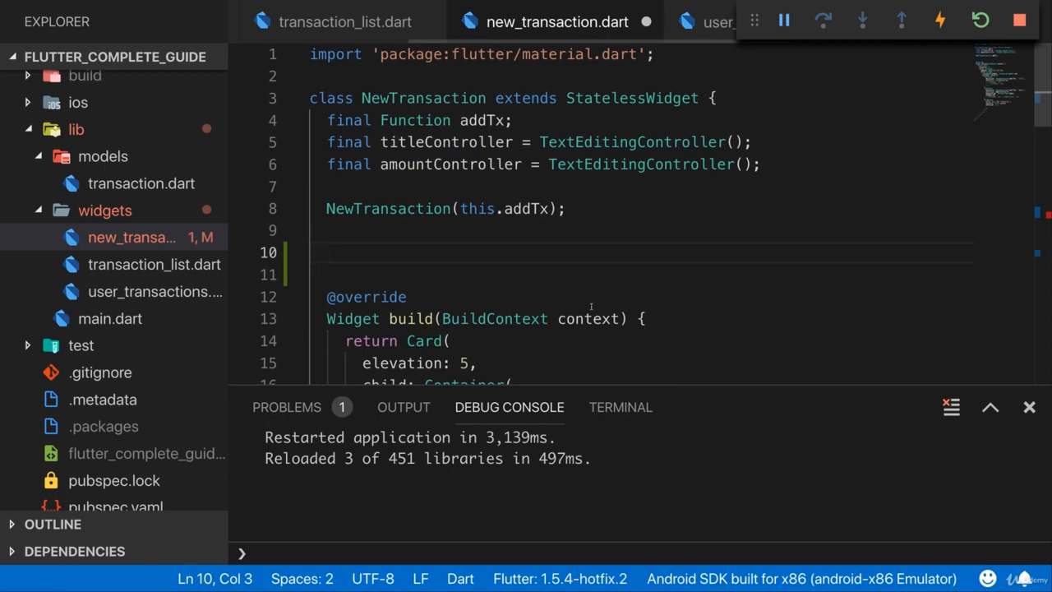
Step: Create void submitData() calling addTx with the title text and parsed amount
type("void")
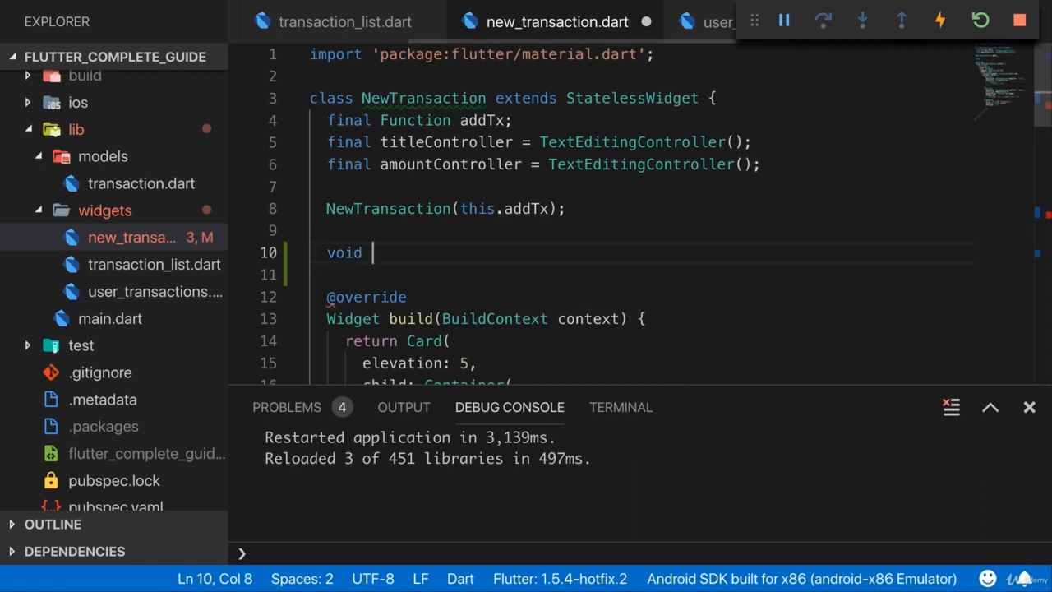
type("sub")
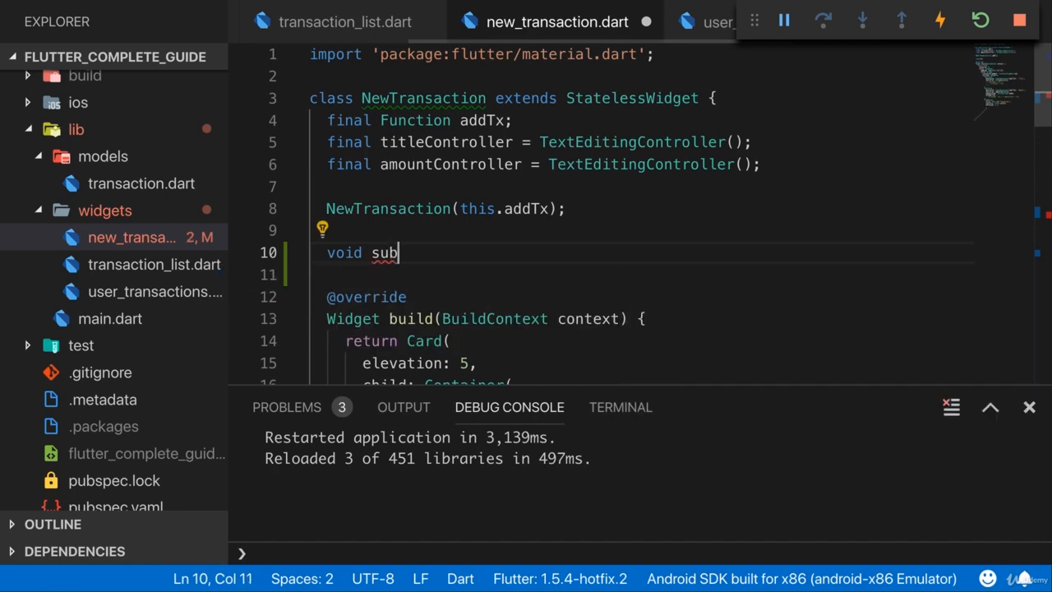
type("mitData() {")
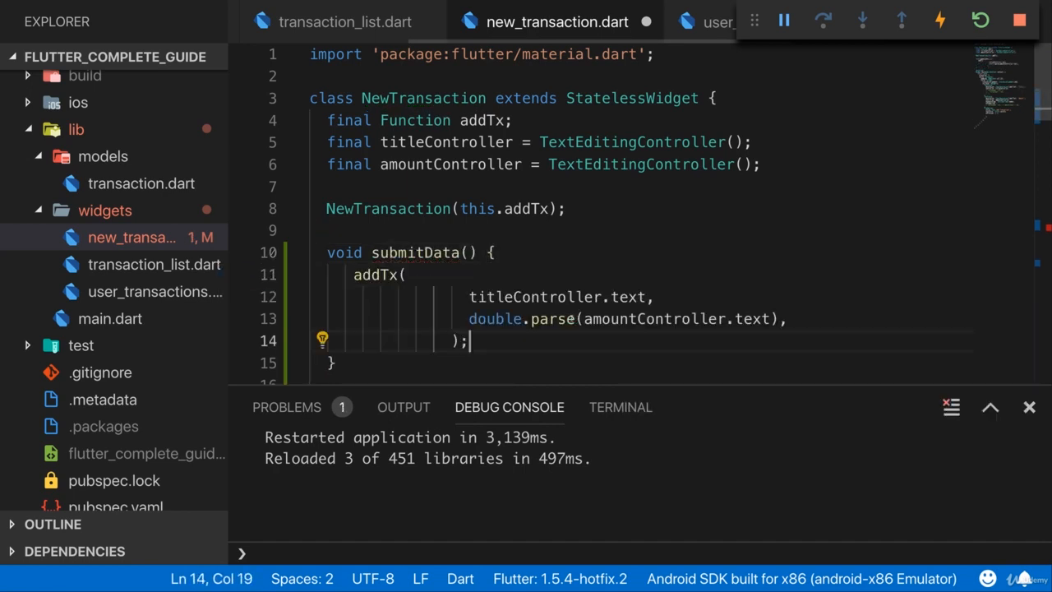
mouse_move(427, 315)
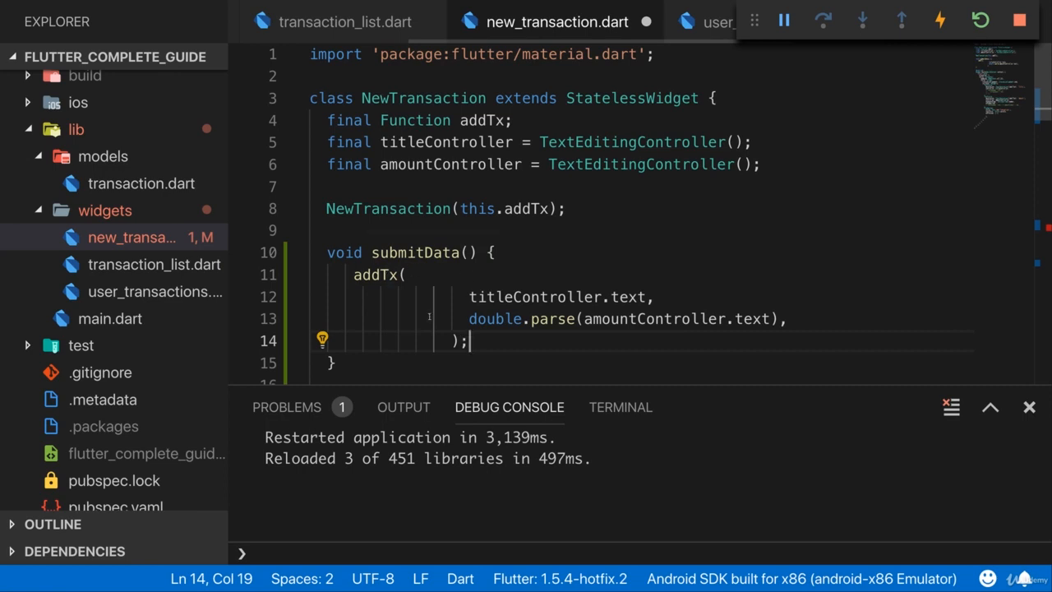
double_click(375, 274)
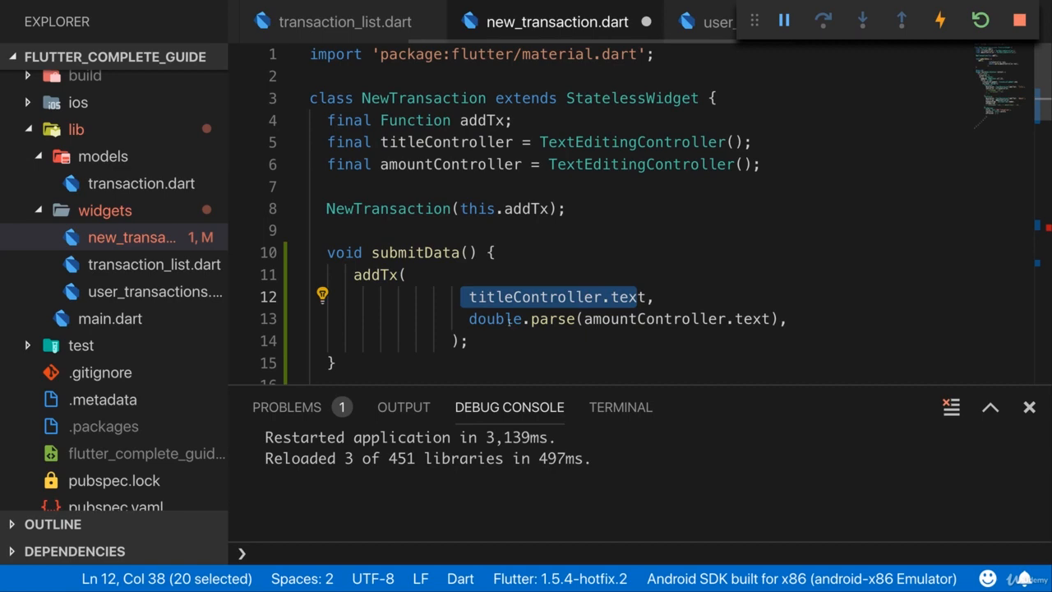
scroll("down", 3)
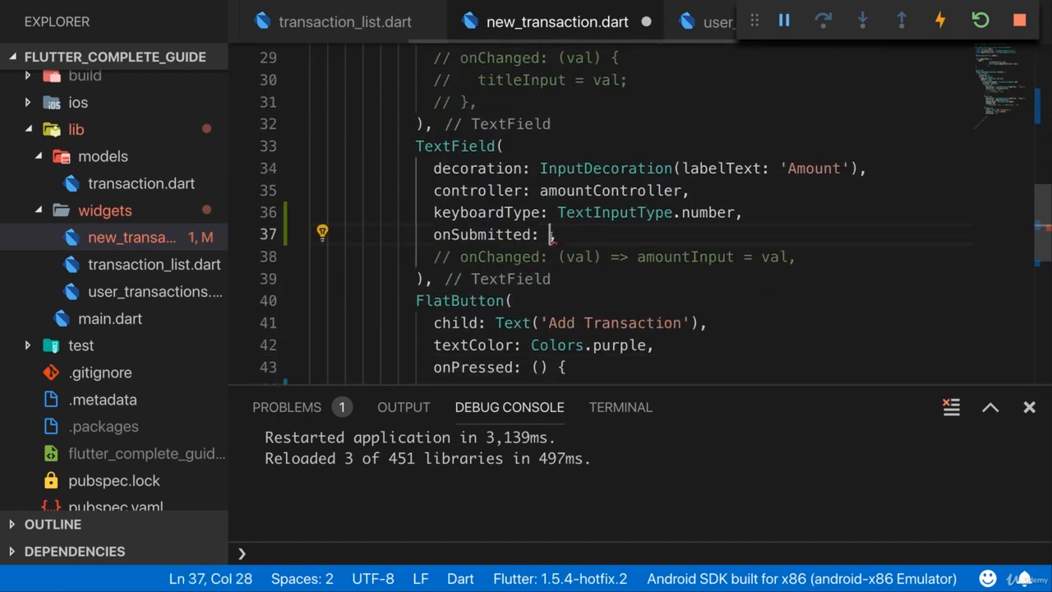
Step: Set the Amount field's onSubmitted to (_) => submitData(), ignoring the submitted value
type("submitData")
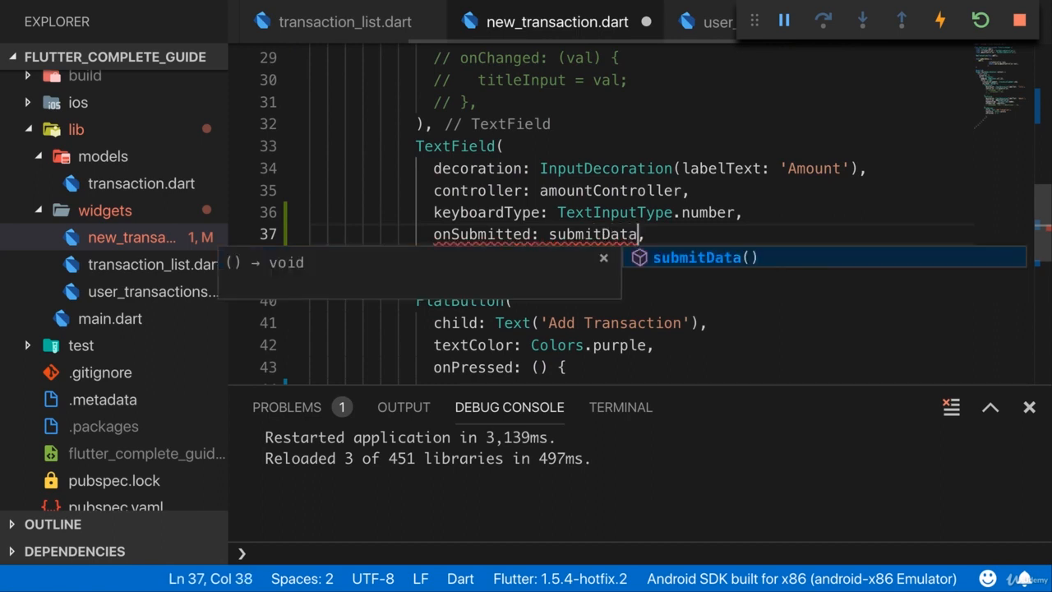
key("Escape")
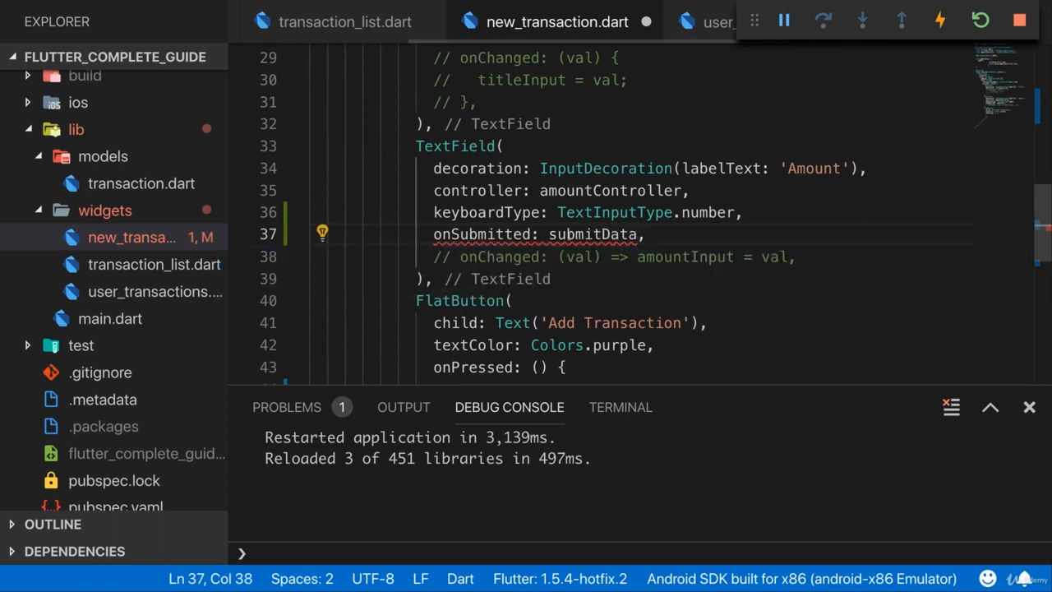
type("()")
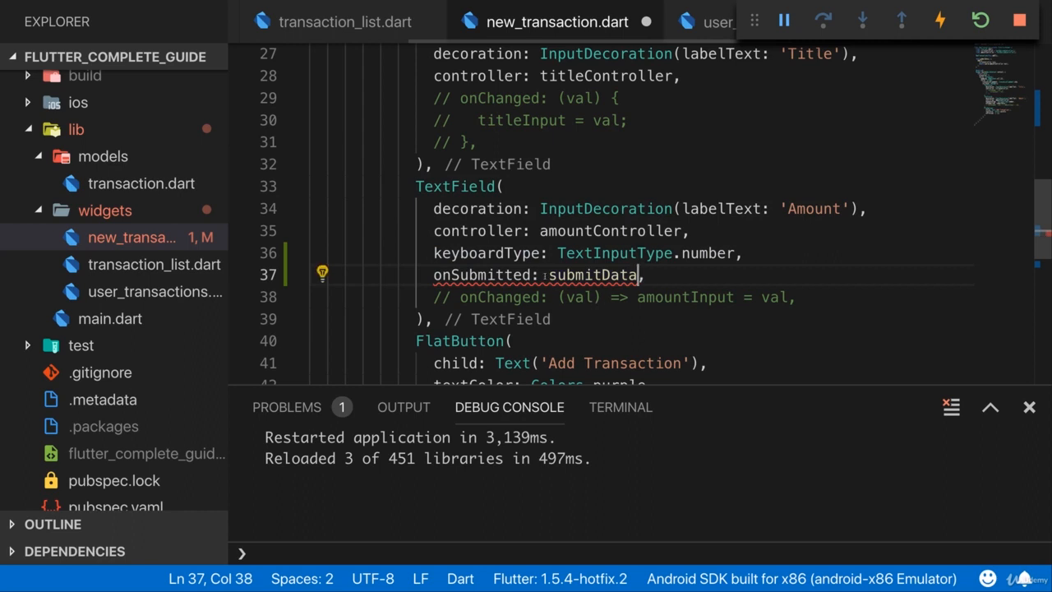
double_click(595, 275)
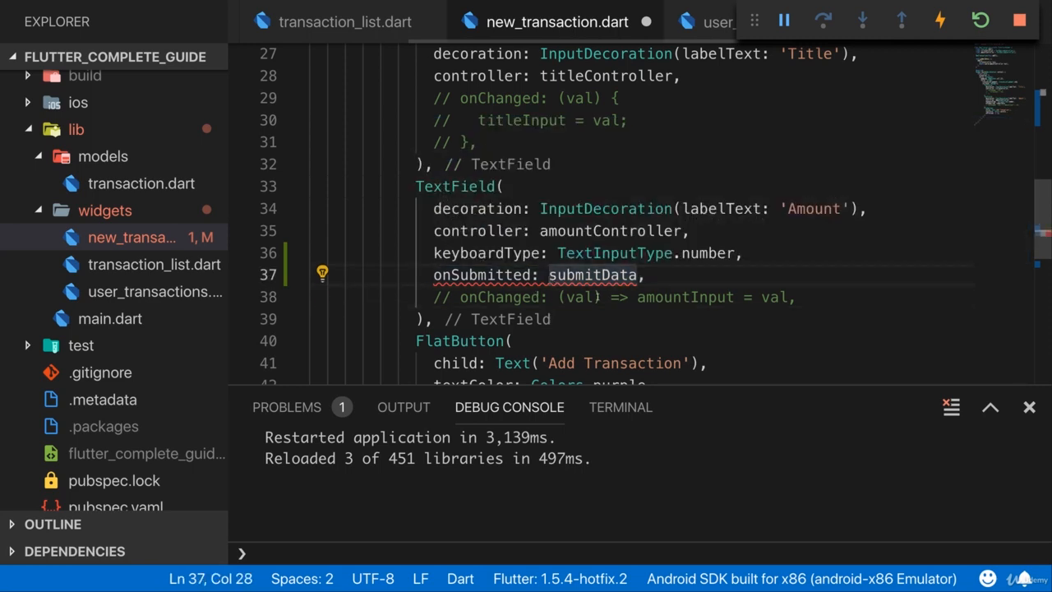
type("() =>")
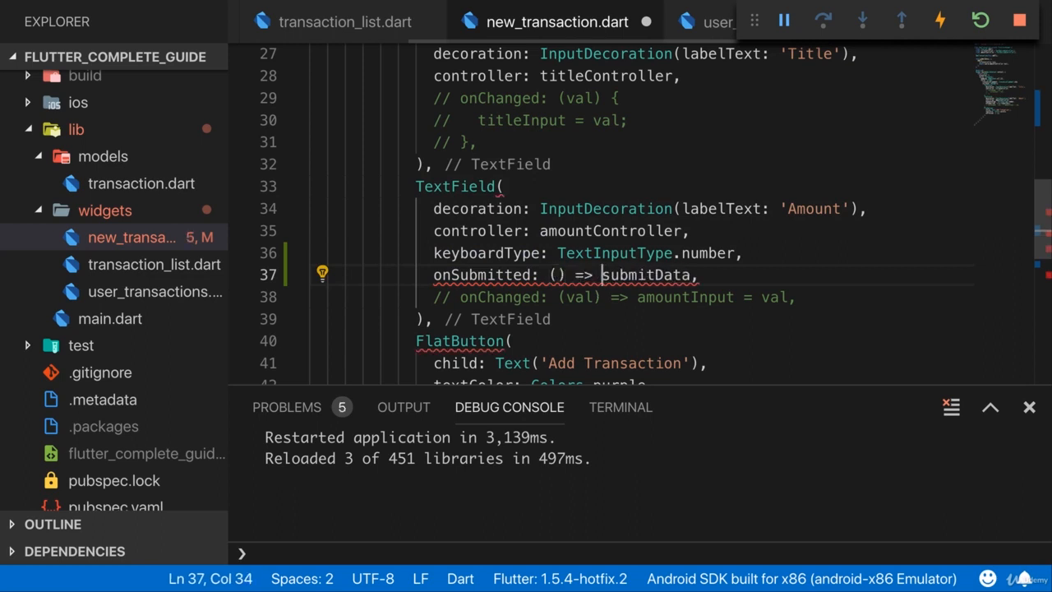
type("val")
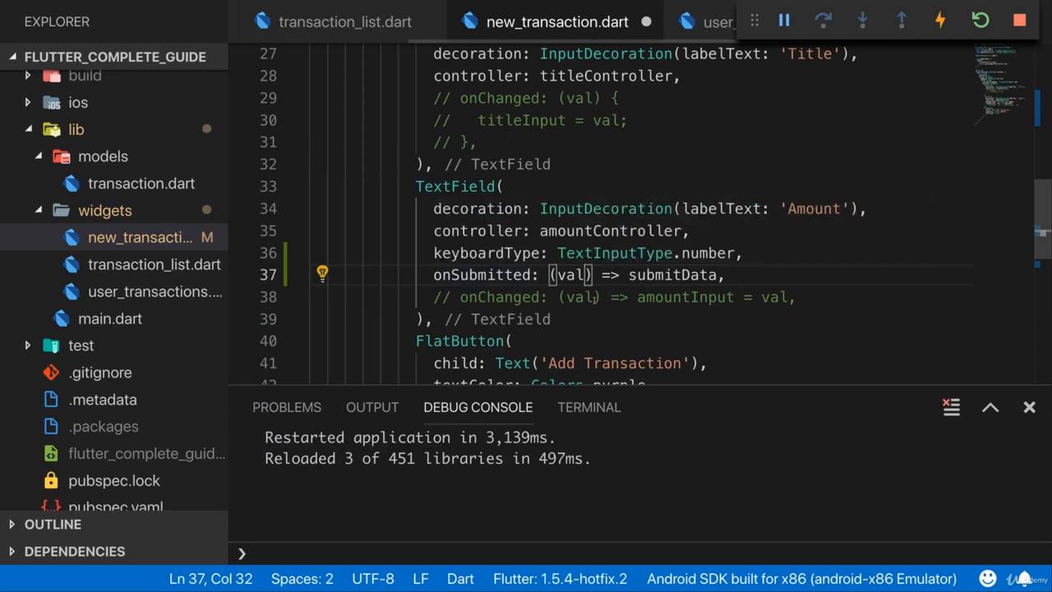
key("Backspace")
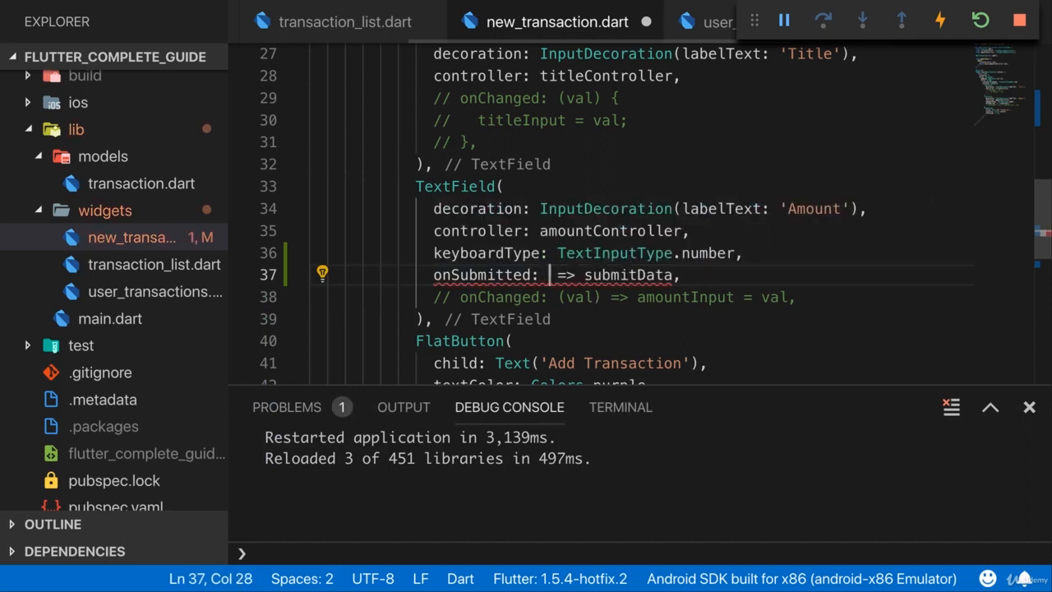
Step: Remove the String val parameter so submitData takes no arguments
scroll("up", 3)
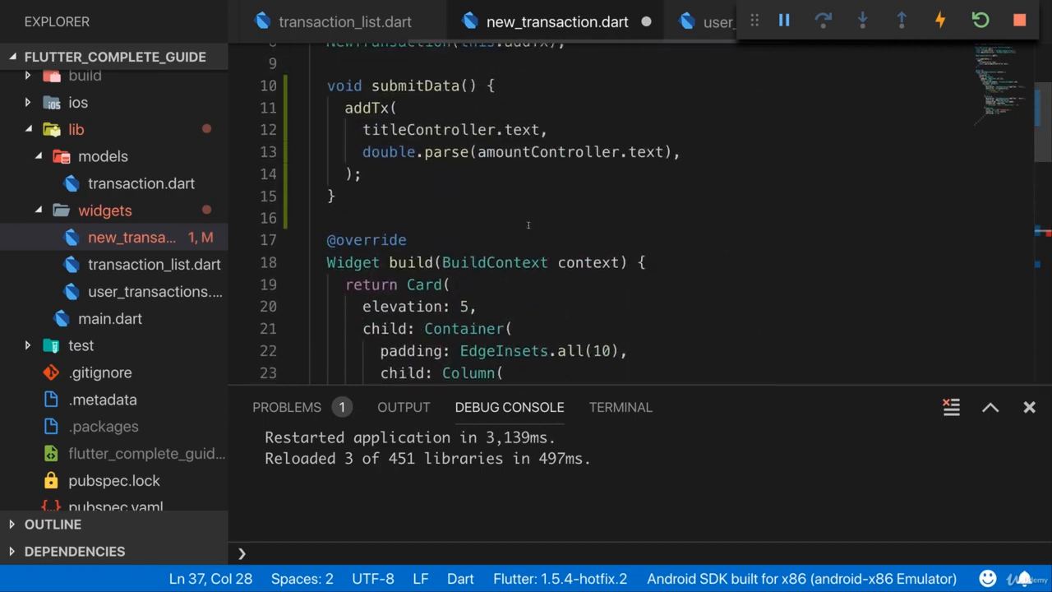
type("String val")
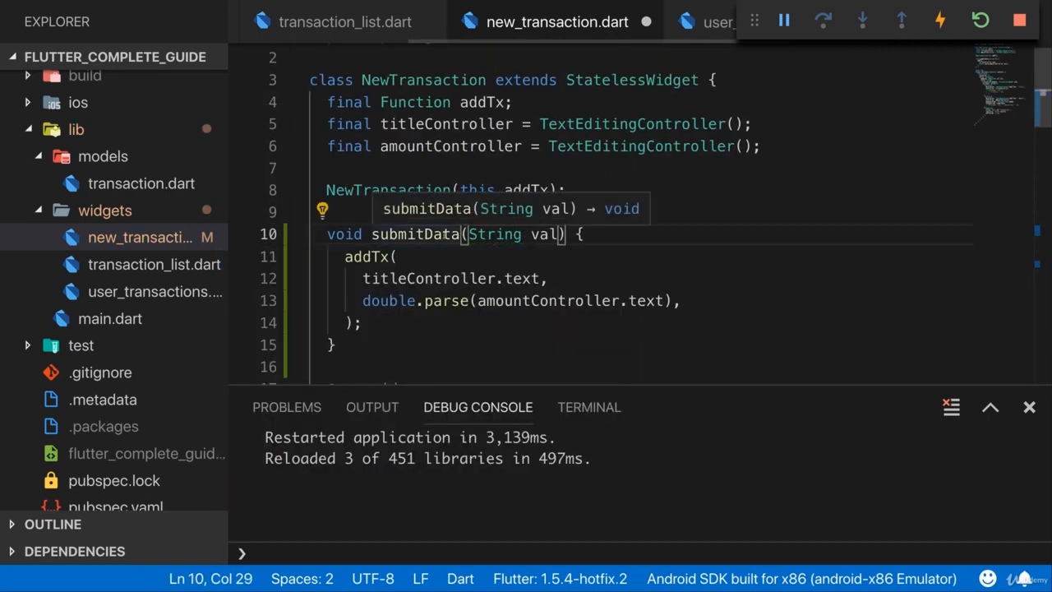
scroll("down", 3)
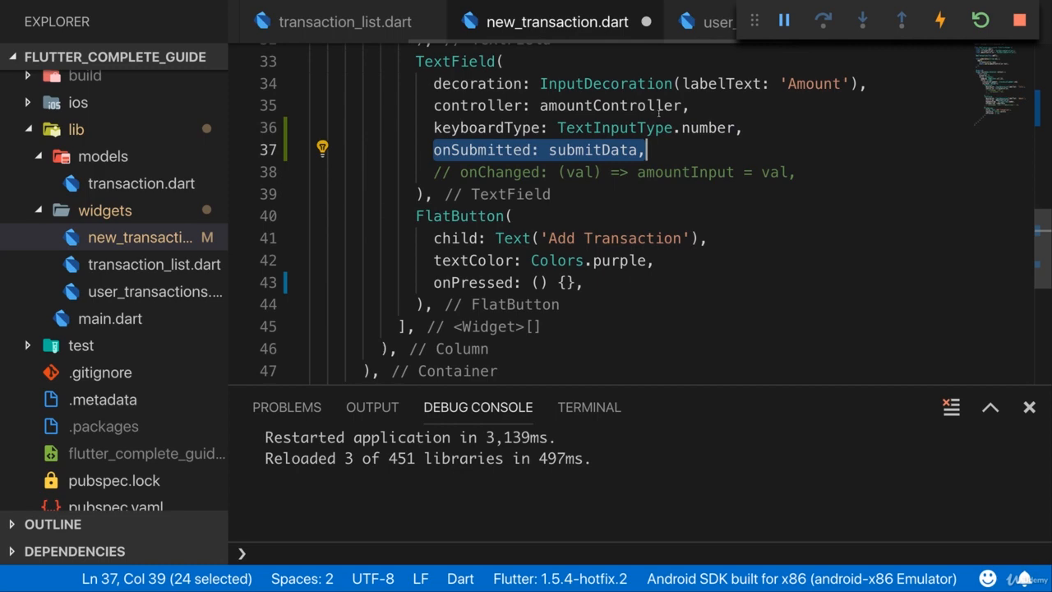
scroll("up", 3)
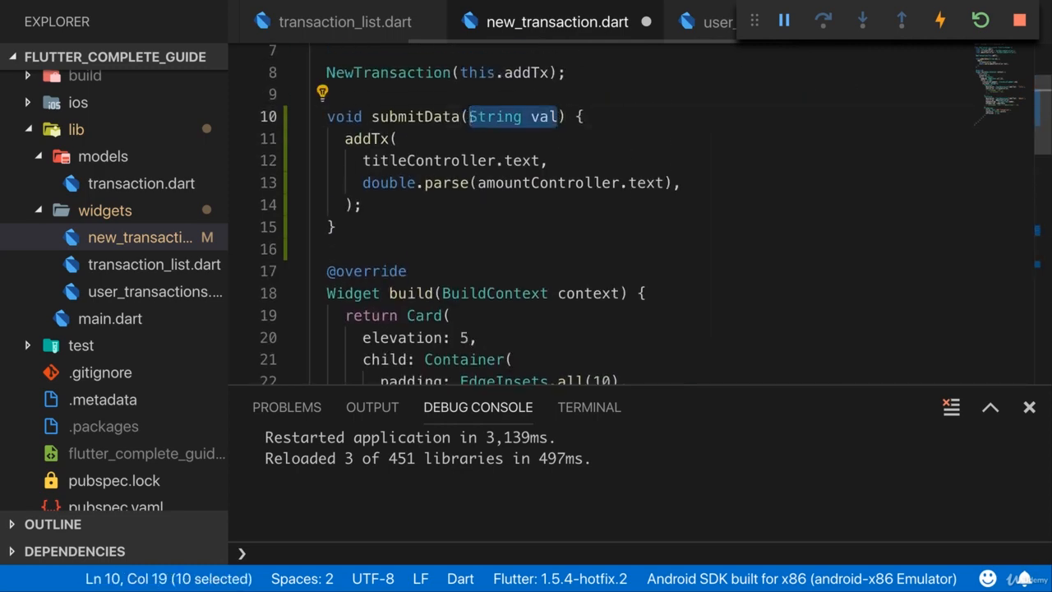
key("Delete")
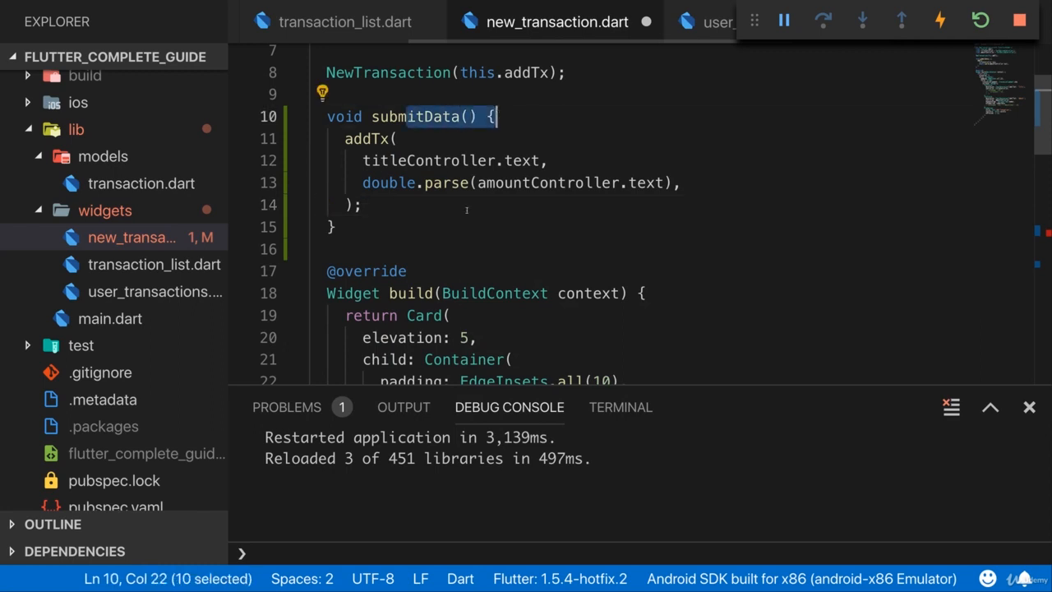
scroll("down", 3)
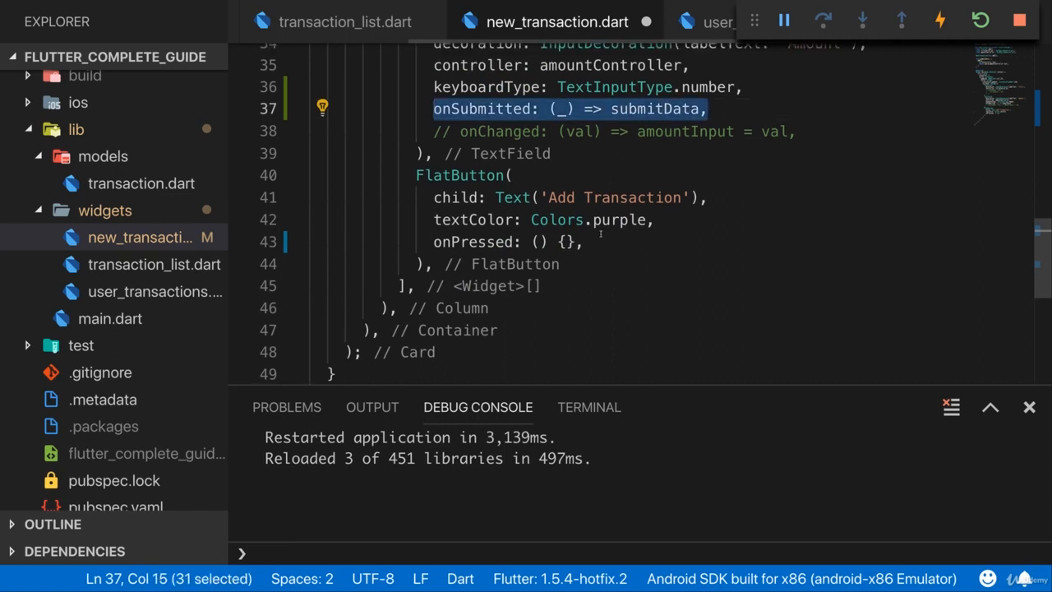
Step: Set the Add Transaction FlatButton's onPressed to submitData
scroll("up", 3)
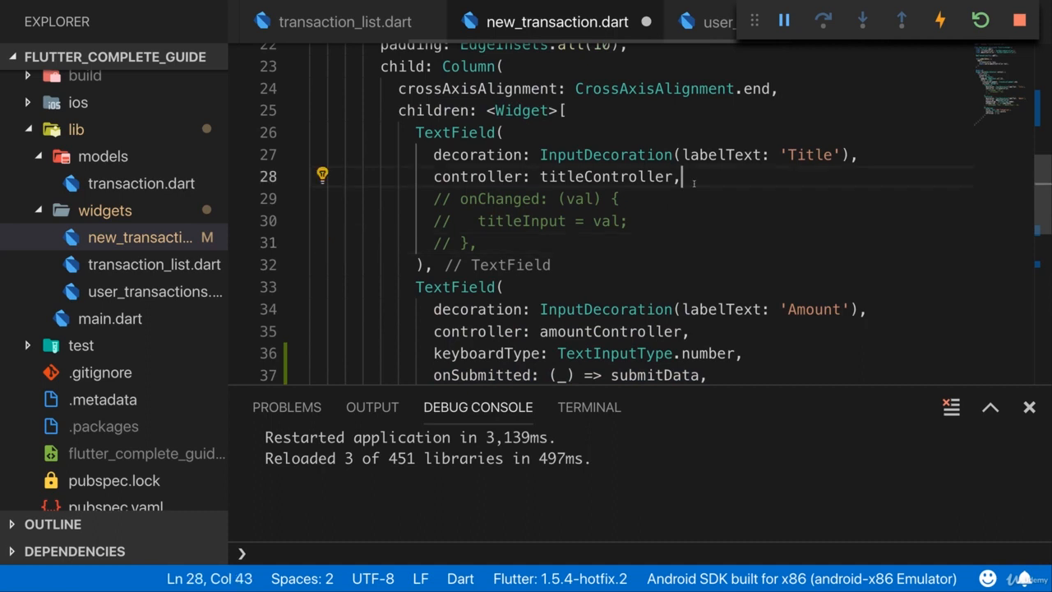
scroll("down", 3)
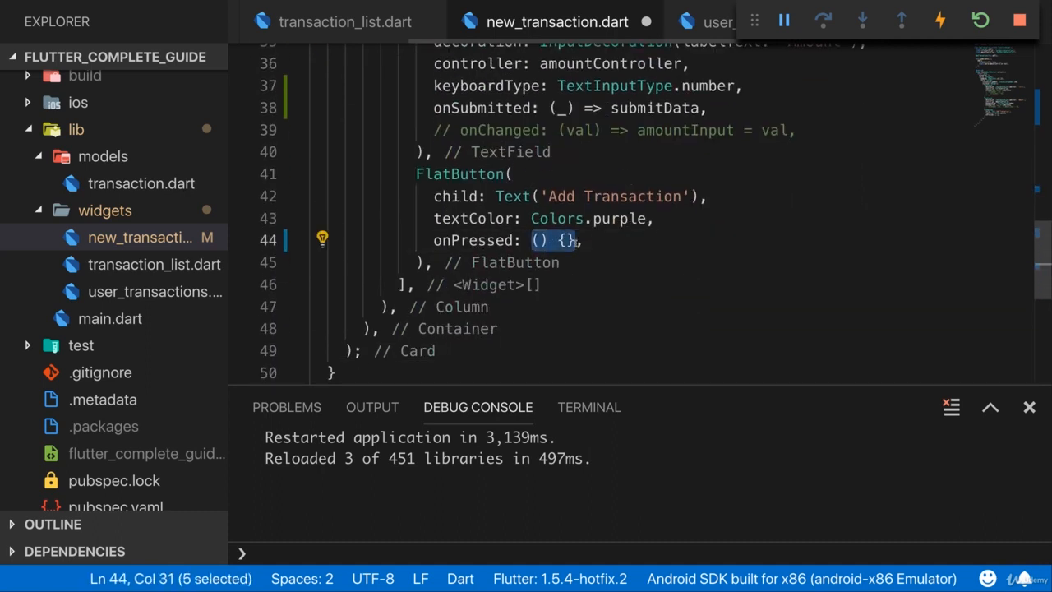
type("submitData")
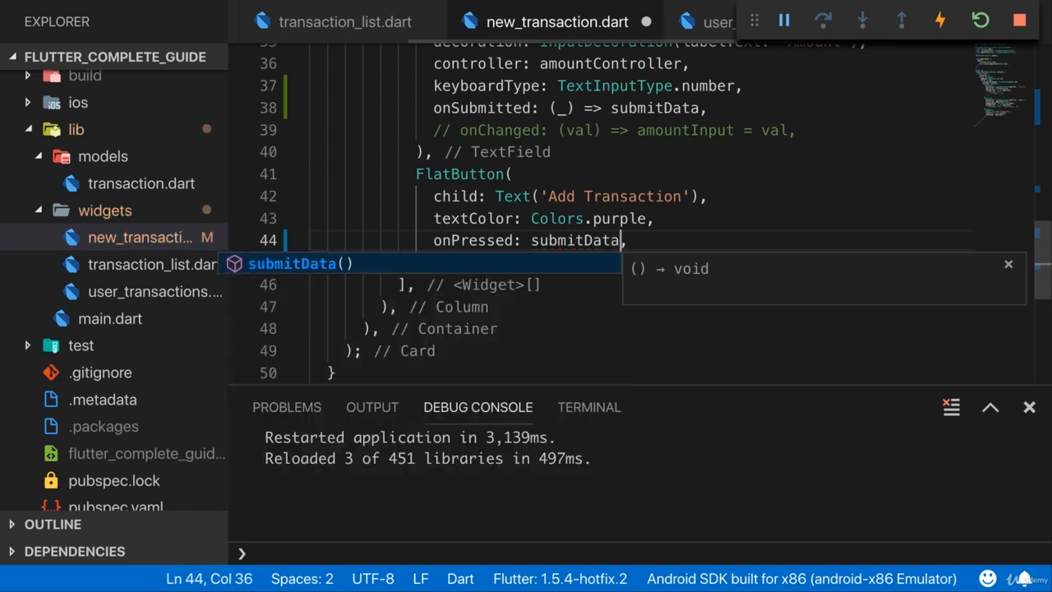
key("Escape")
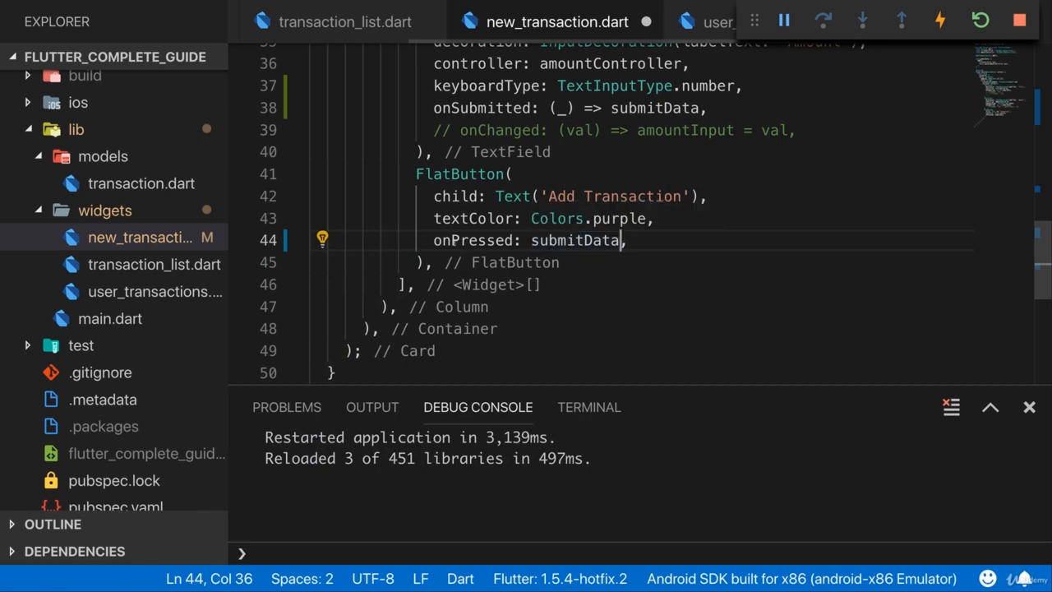
mouse_move(575, 240)
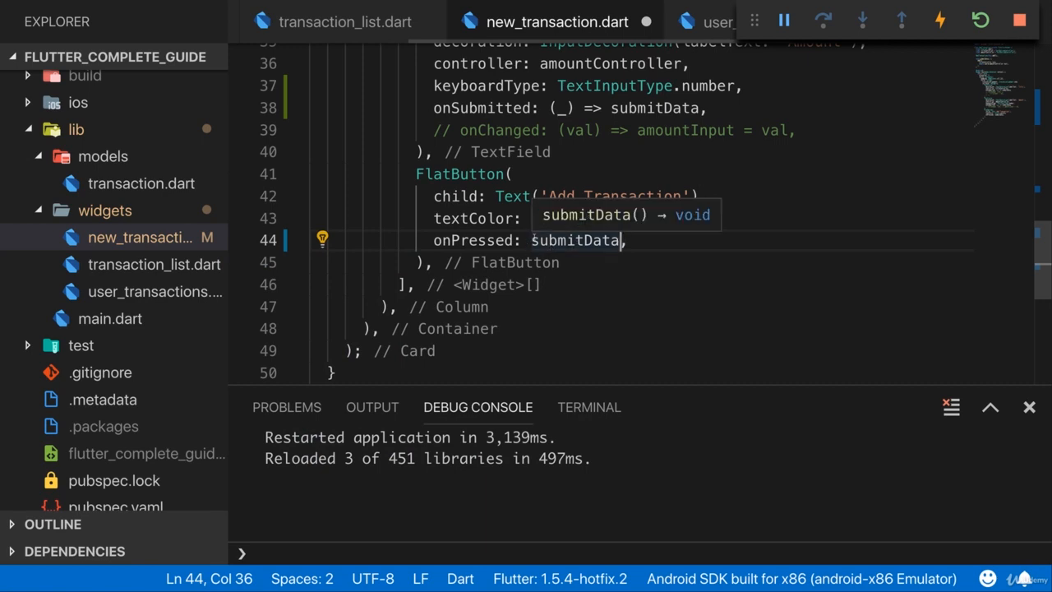
Step: Add onSubmitted: (_) => submitData to the Title TextField
type("() =>")
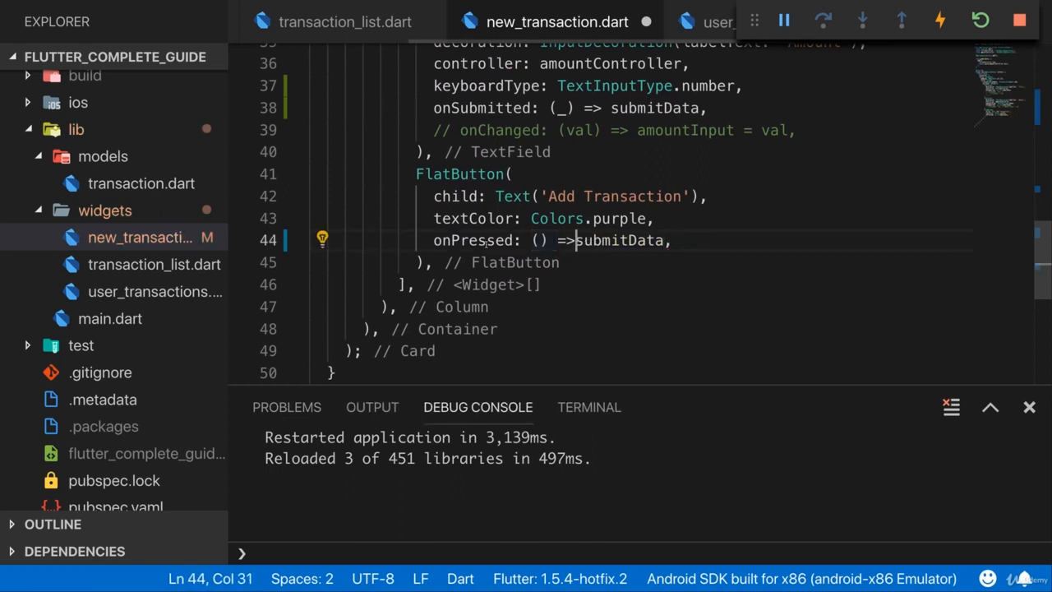
scroll("up", 3)
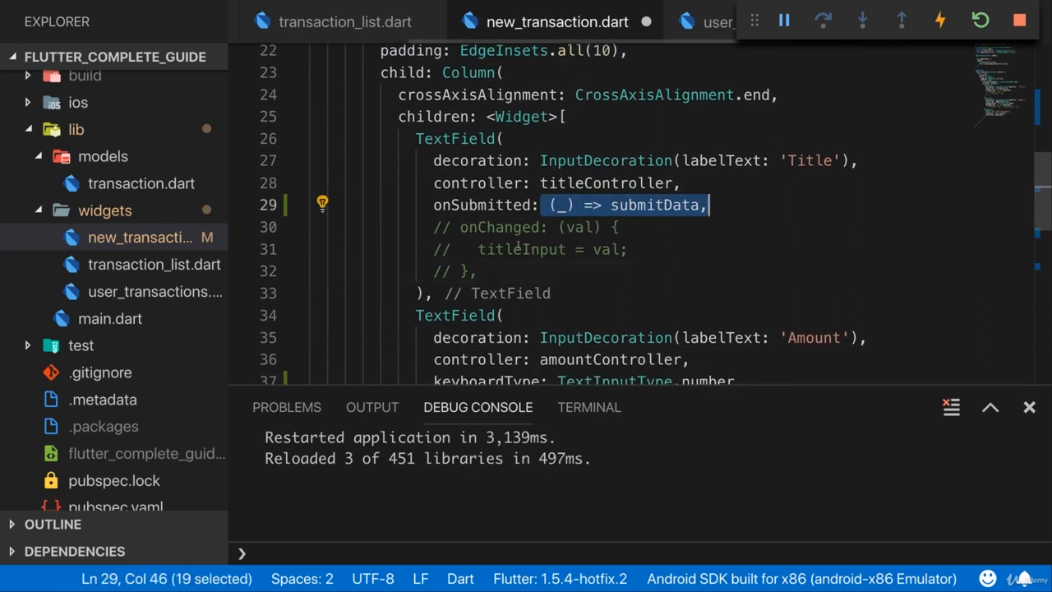
scroll("up", 3)
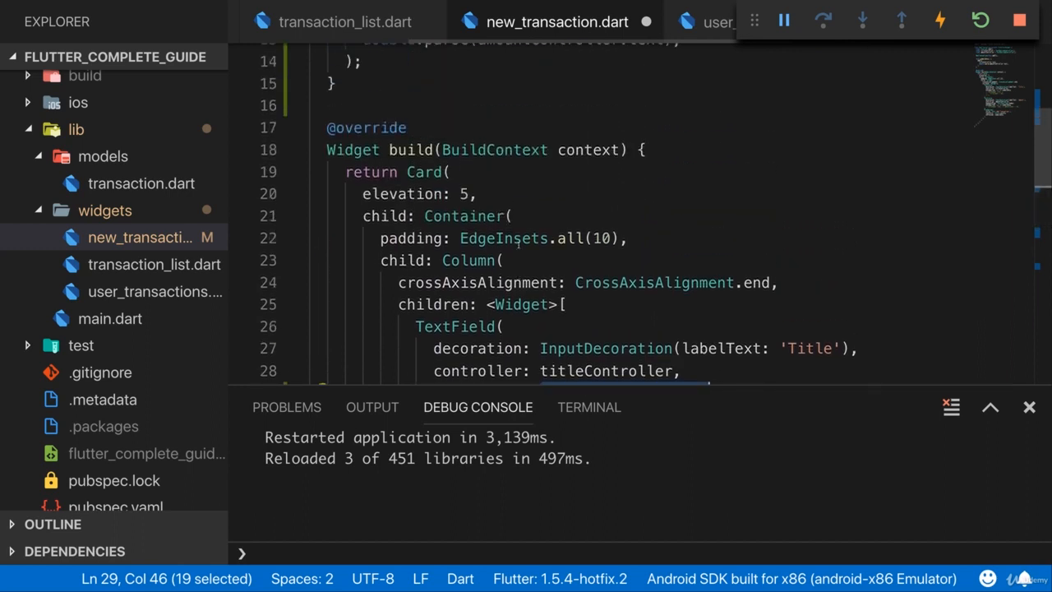
scroll("up", 3)
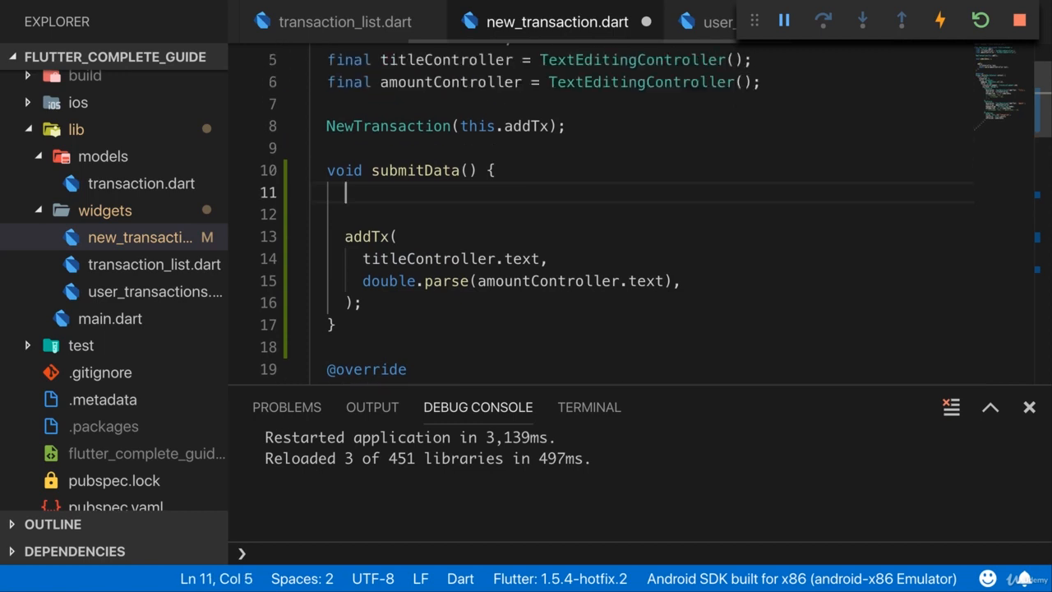
Step: Declare final enteredTitle = titleController.text and start enteredAmount from amountController
type("final enteredTitle = tit")
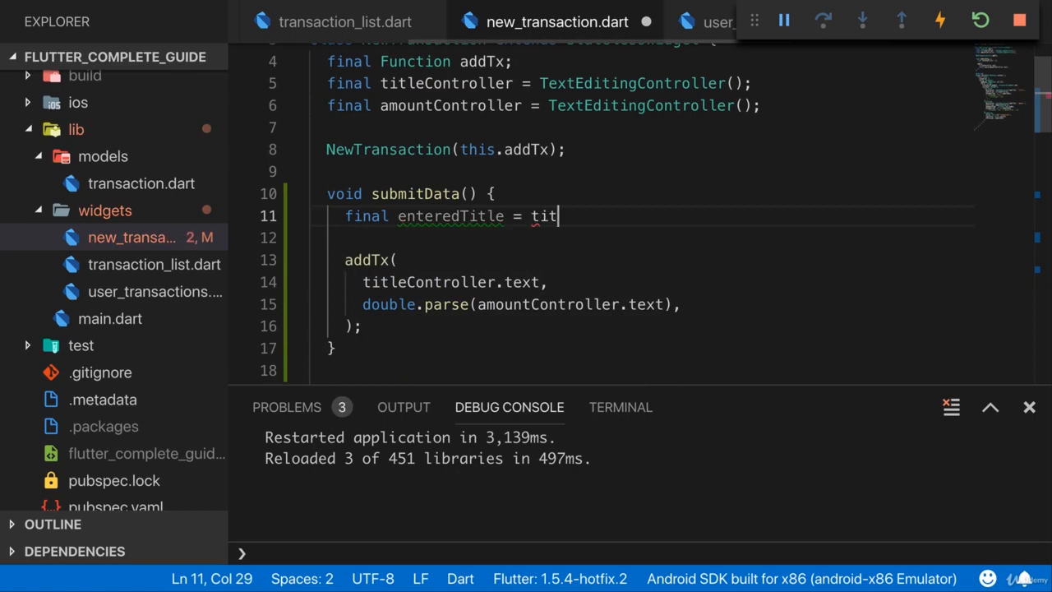
type("leController.text")
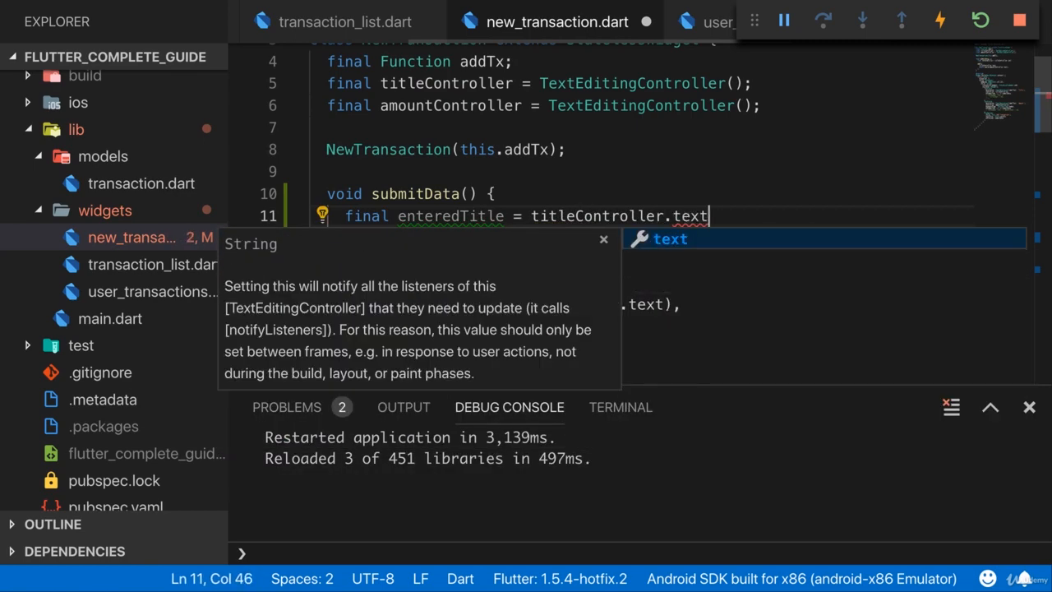
type(";")
type("final enteredAmount")
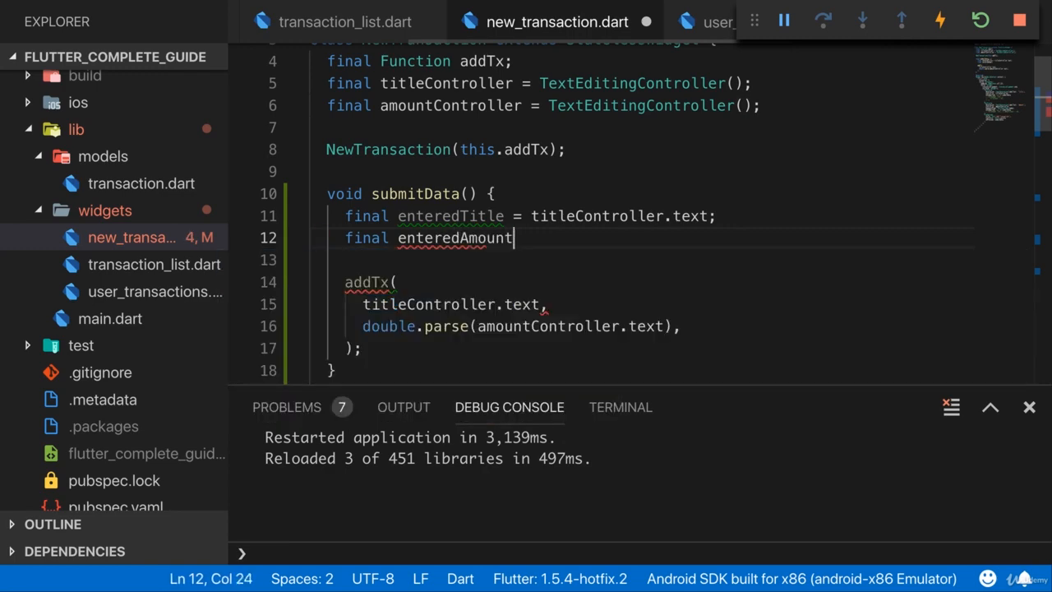
type("= amou")
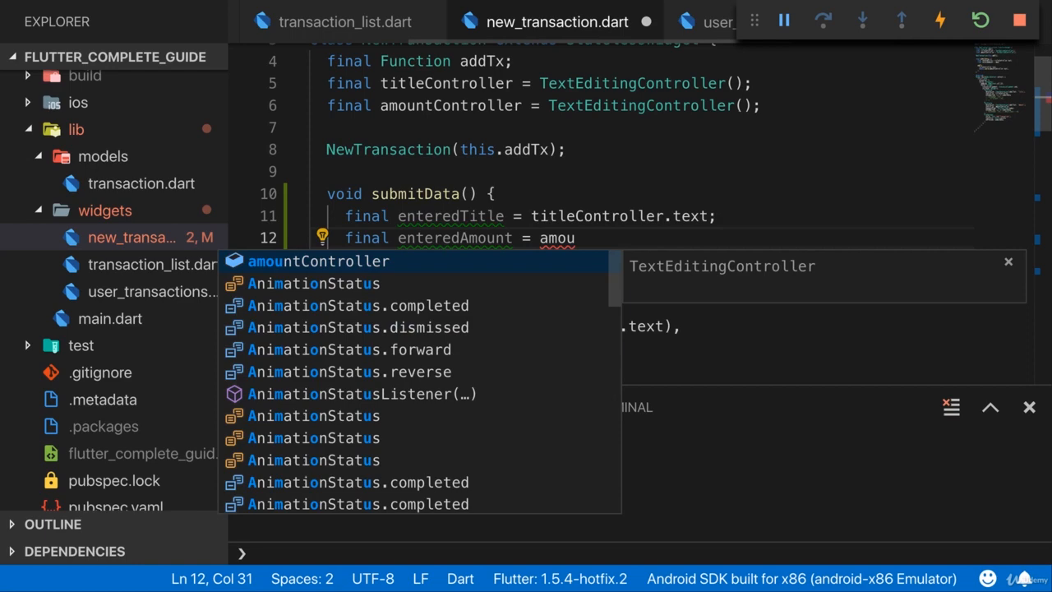
left_click(319, 259)
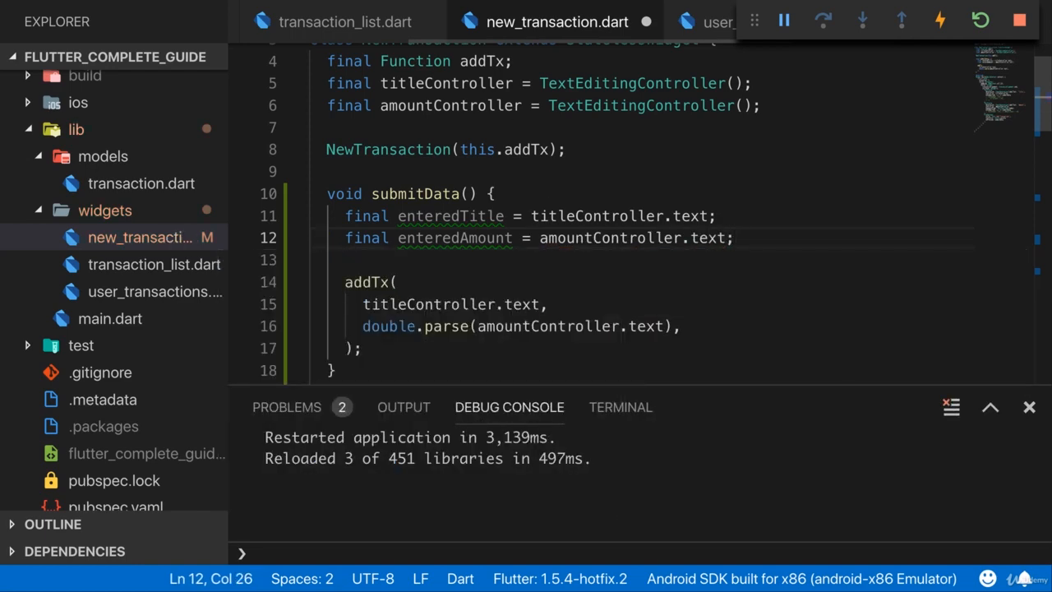
Step: Parse enteredAmount with double.parse(amountController.text) and pass both variables to addTx
type("double.parse")
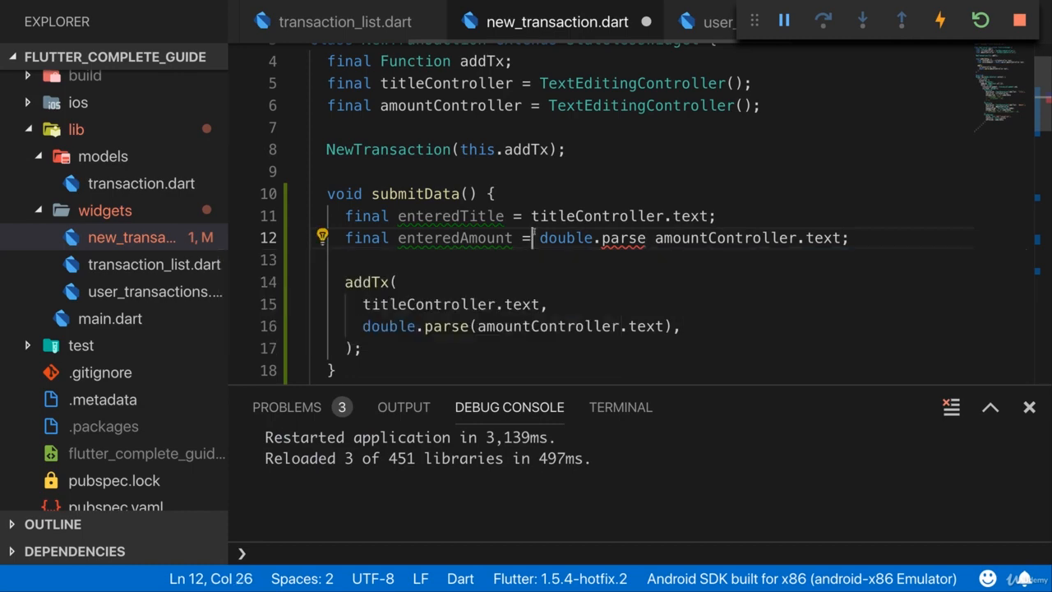
type("(")
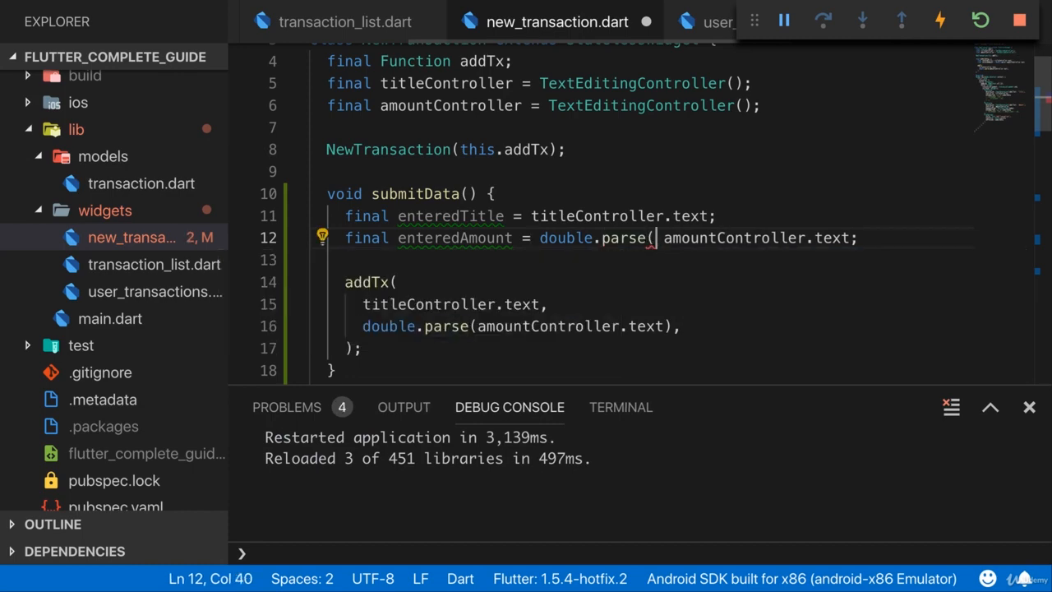
type("amountController.text)")
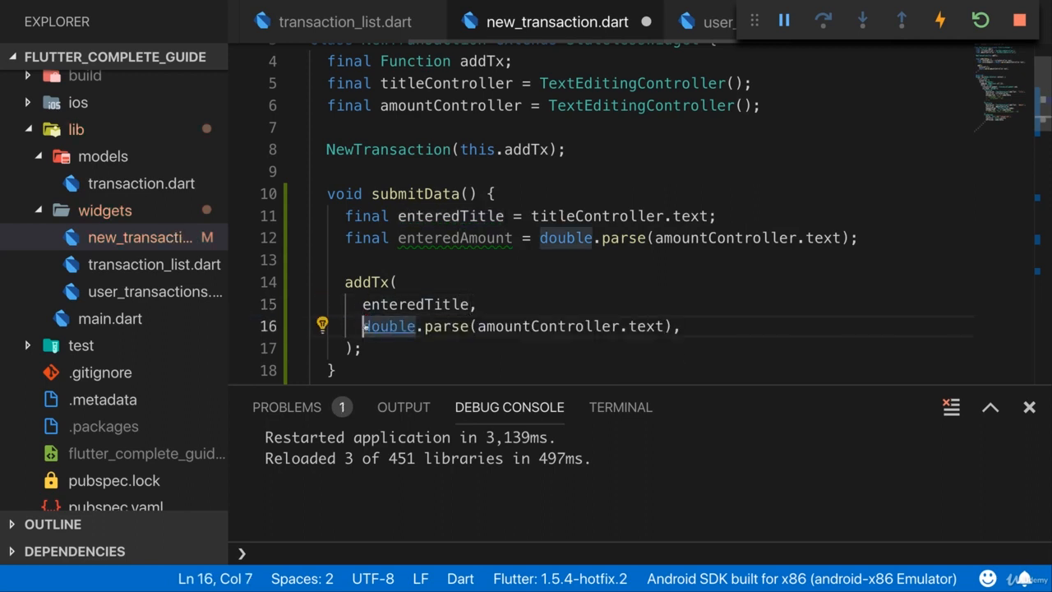
type("enteredAmount,")
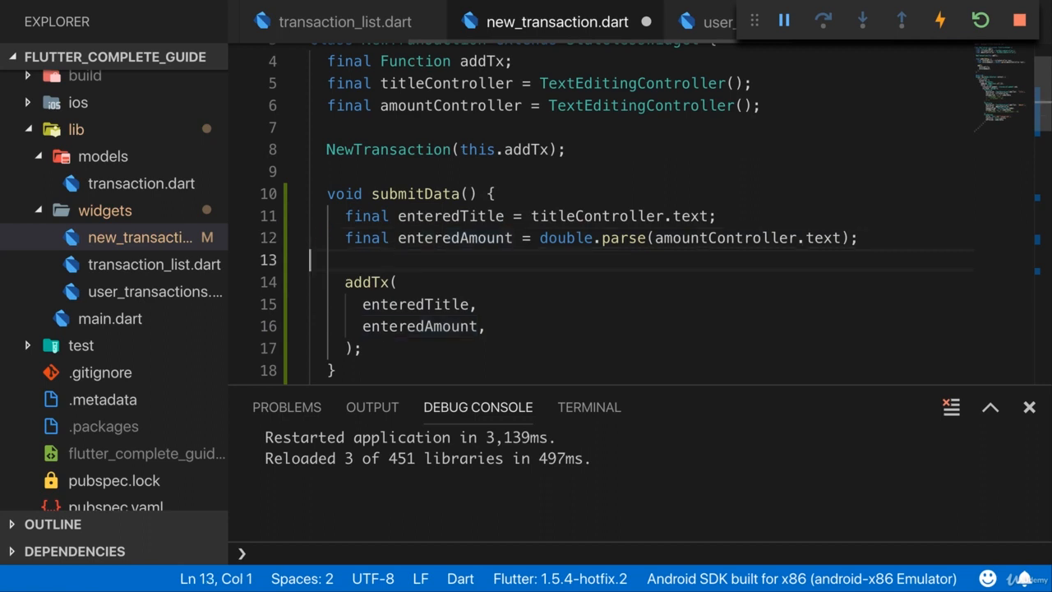
type("if (entere")
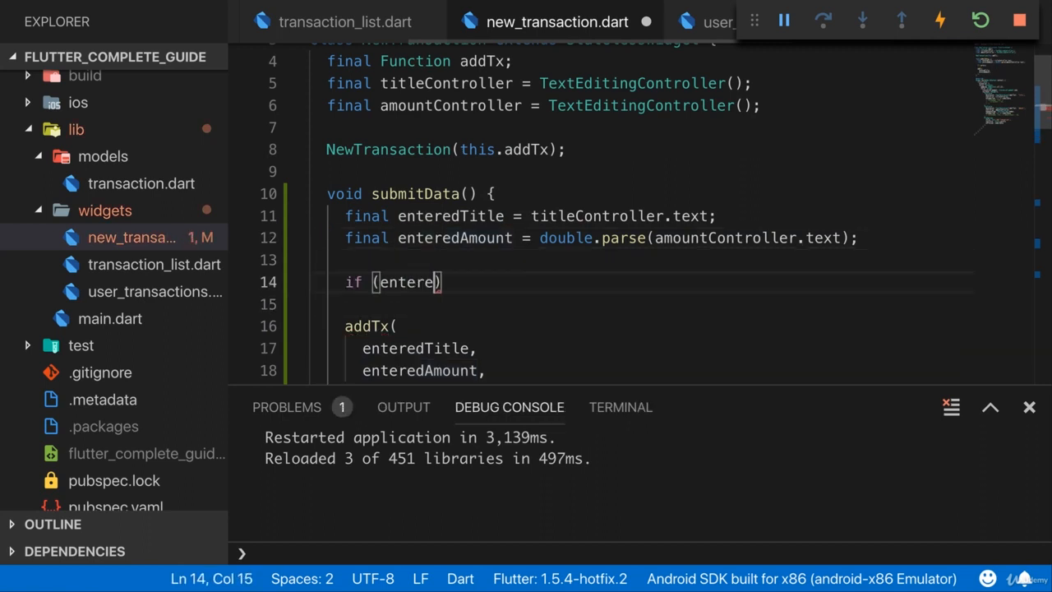
Step: Add if (enteredTitle.isEmpty || enteredAmount <= 0) { return; } before the addTx call
type("dTitle.isEmpty ||")
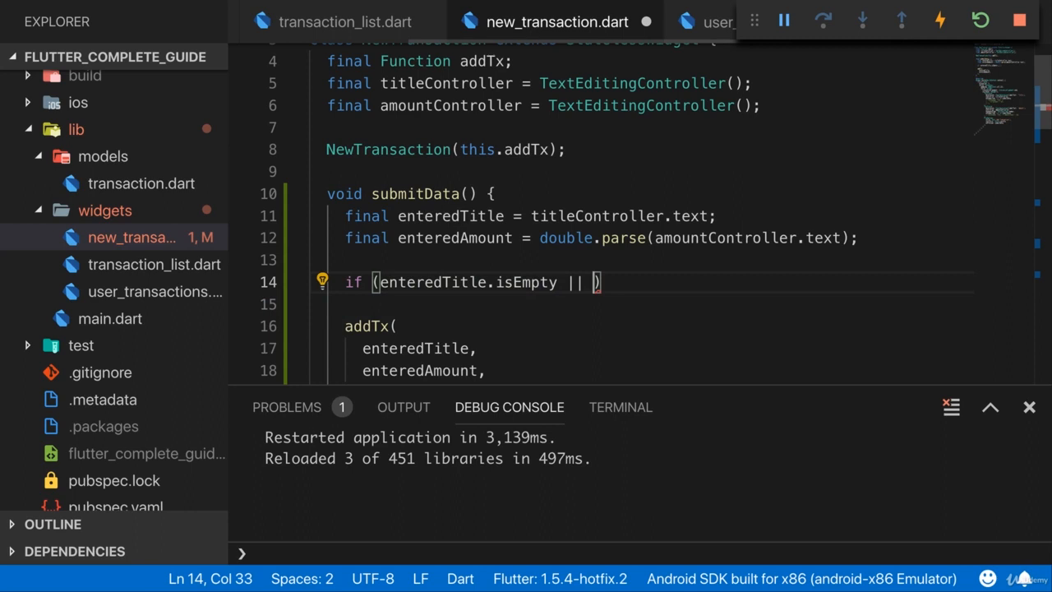
type("enteredAount <= 0")
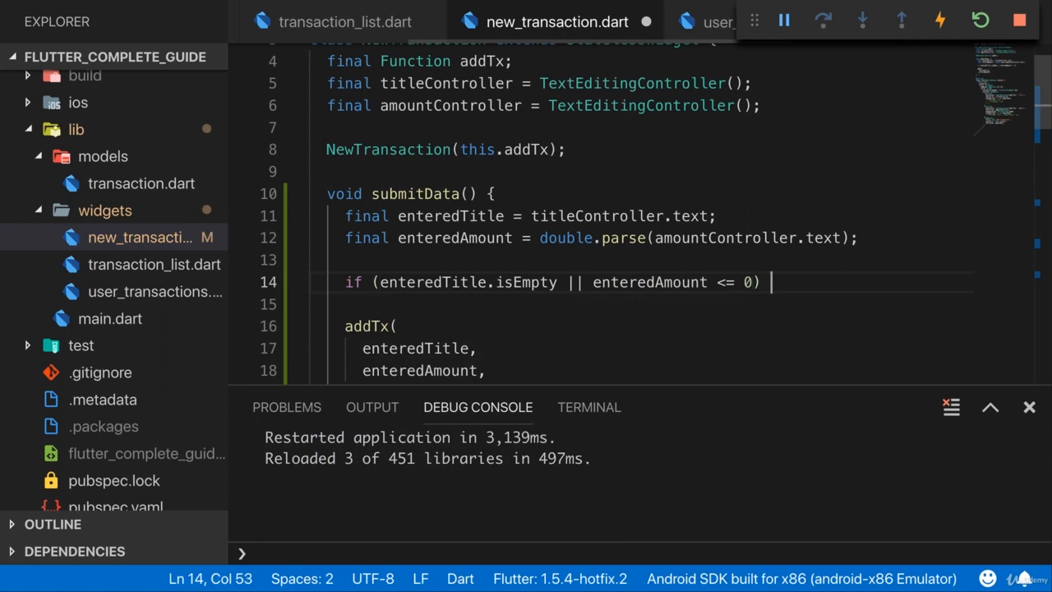
type("{")
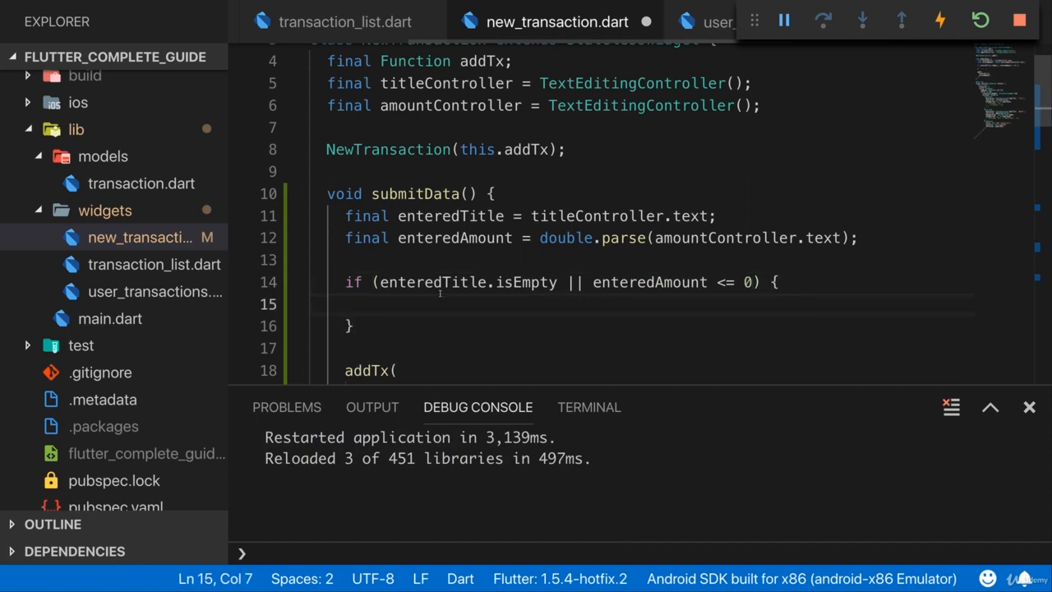
type("return;")
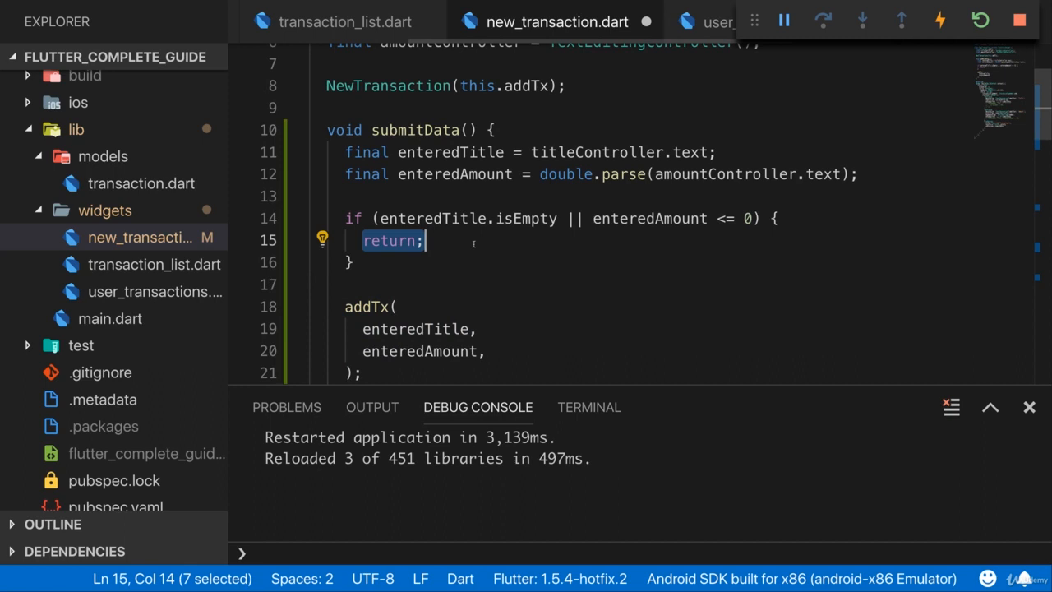
left_click_drag(424, 240, 361, 348)
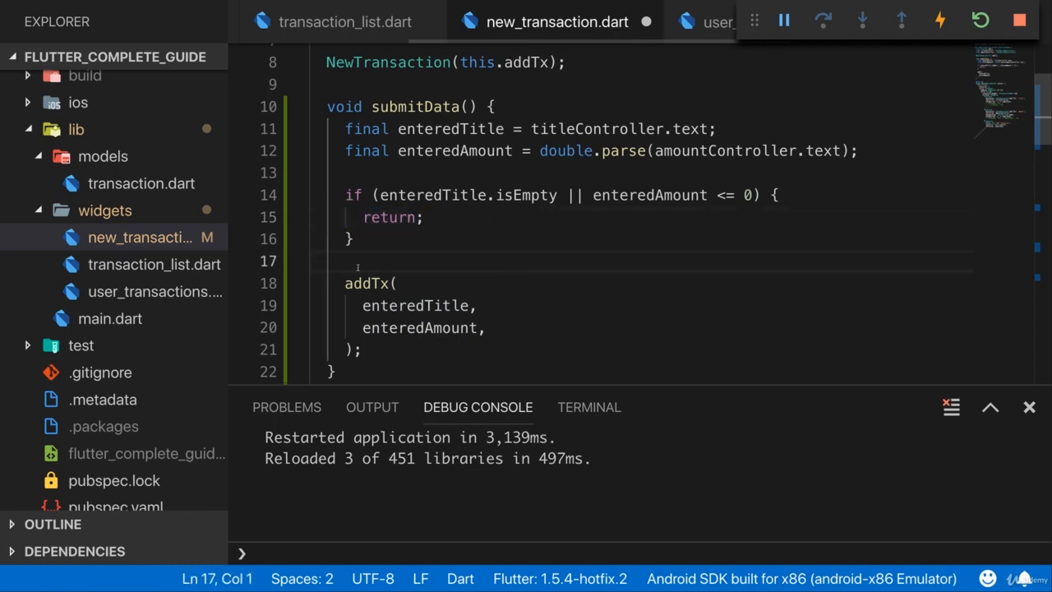
double_click(386, 217)
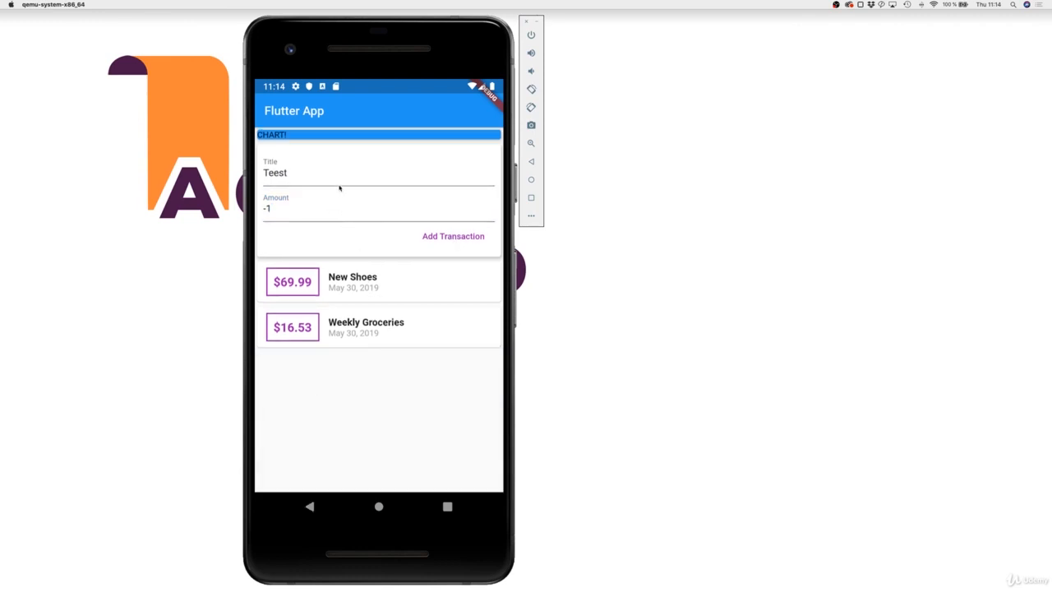
Step: Submit a title with amount -1, then a blank title with 10, confirming both are rejected
left_click(377, 173)
type("10")
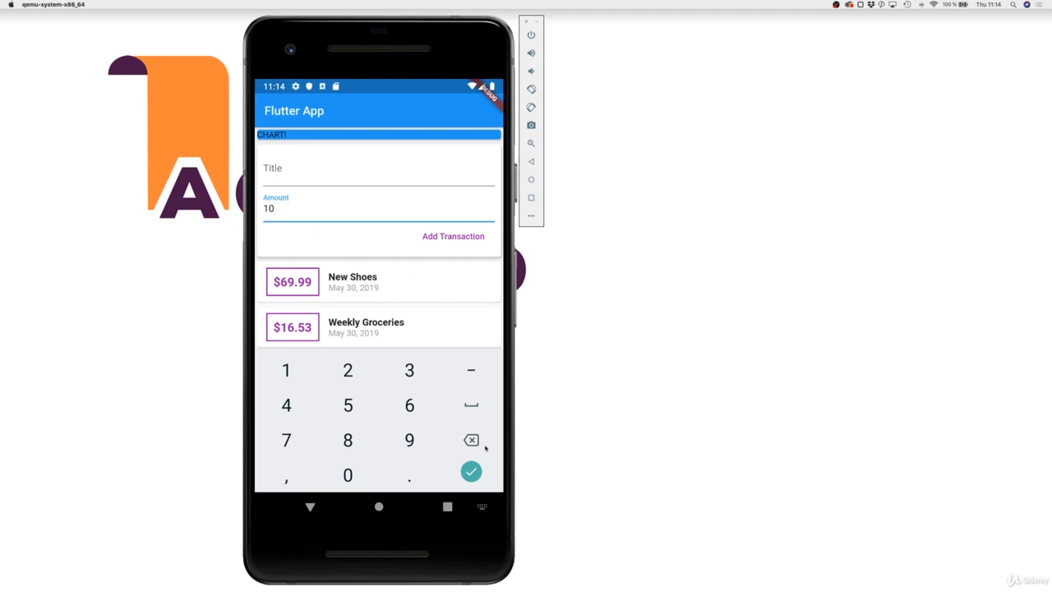
left_click(470, 470)
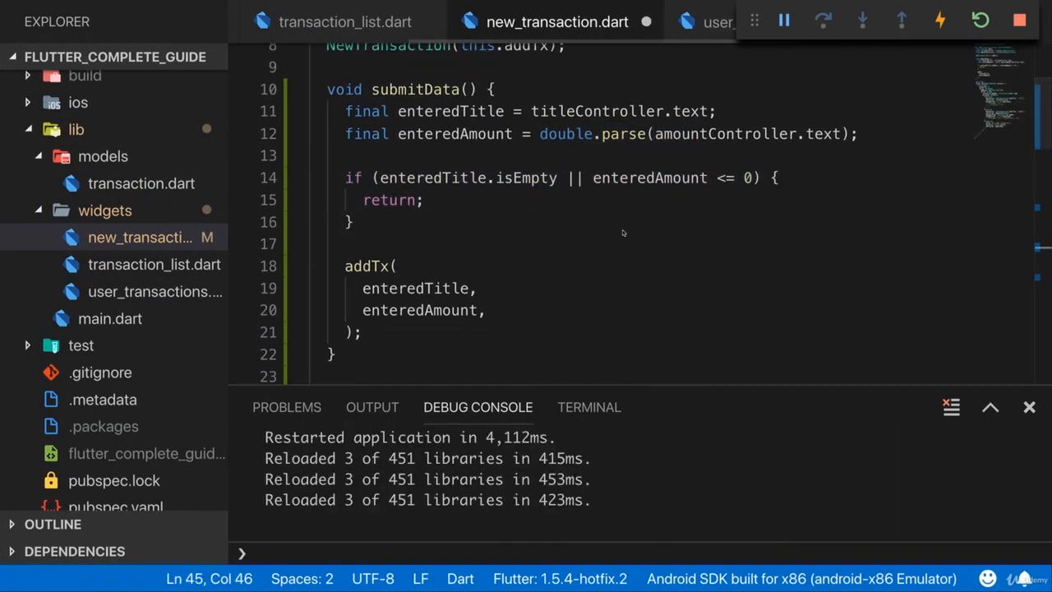
mouse_move(478, 207)
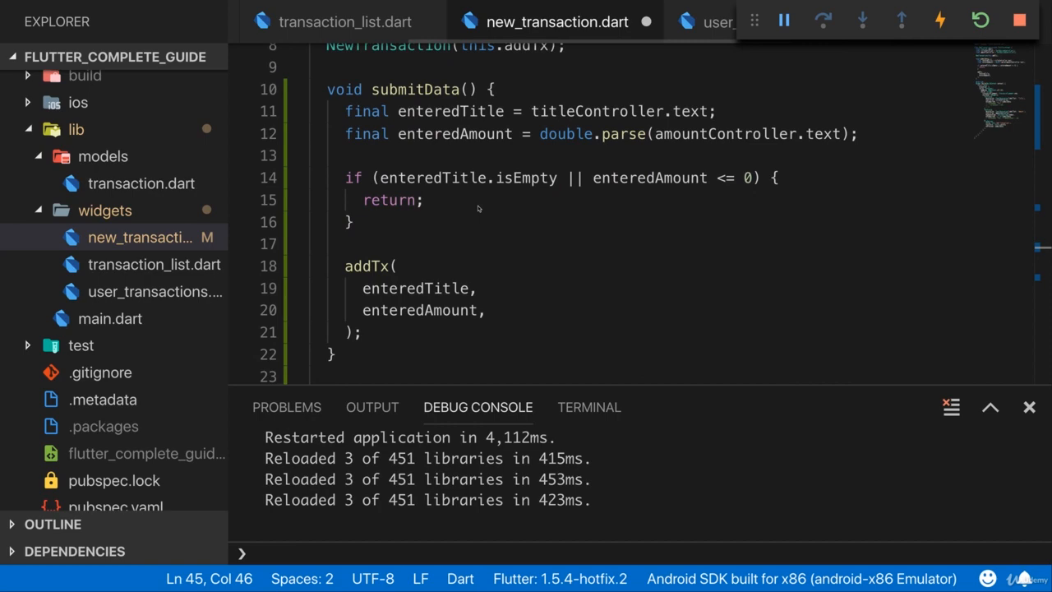
Step: Change the Title field's onSubmitted callback to call submitData() with parentheses
scroll("down", 3)
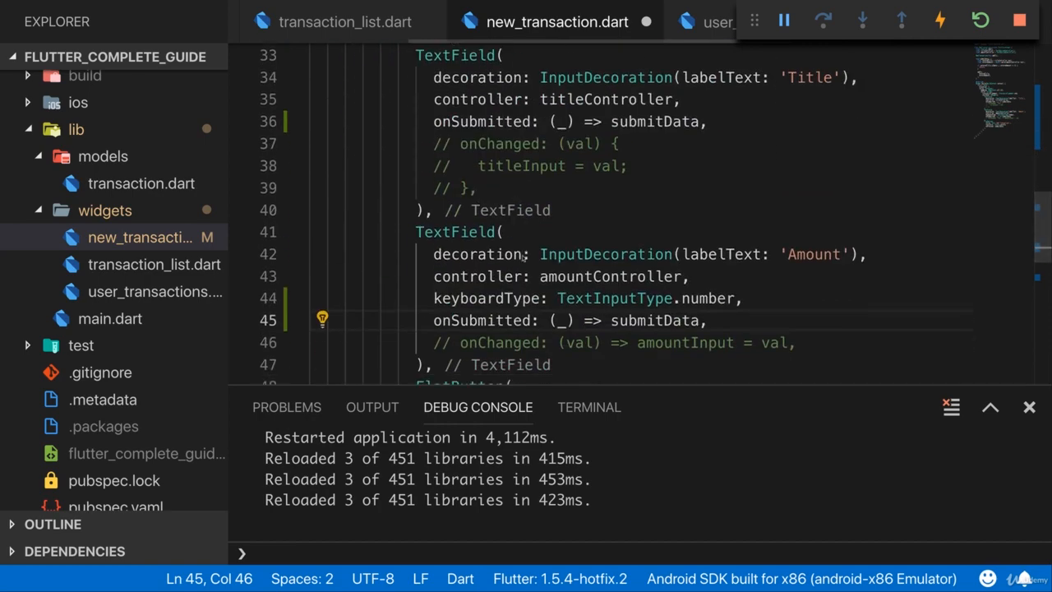
scroll("up", 3)
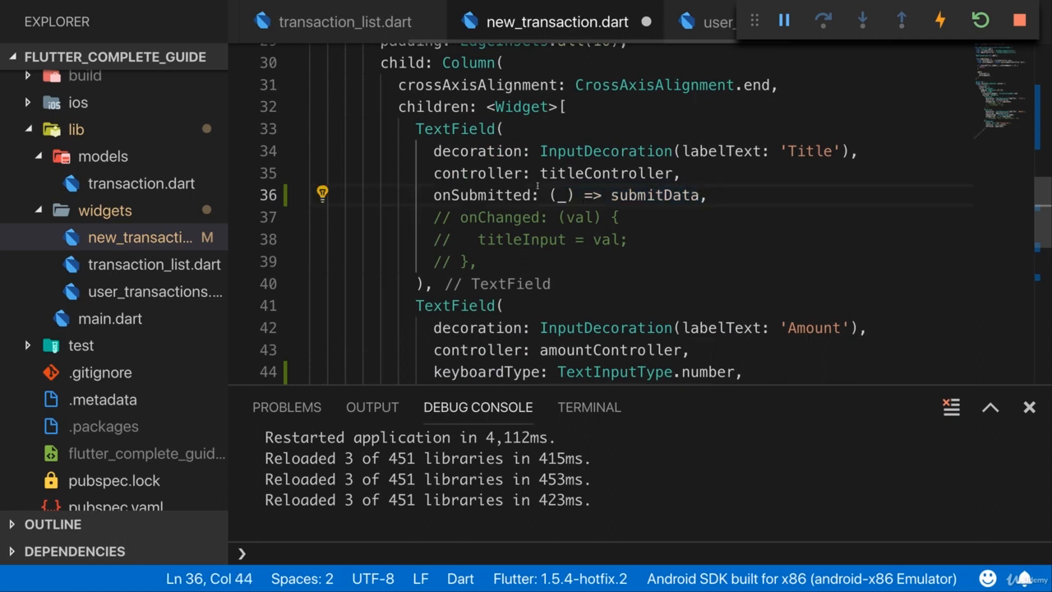
left_click(617, 217)
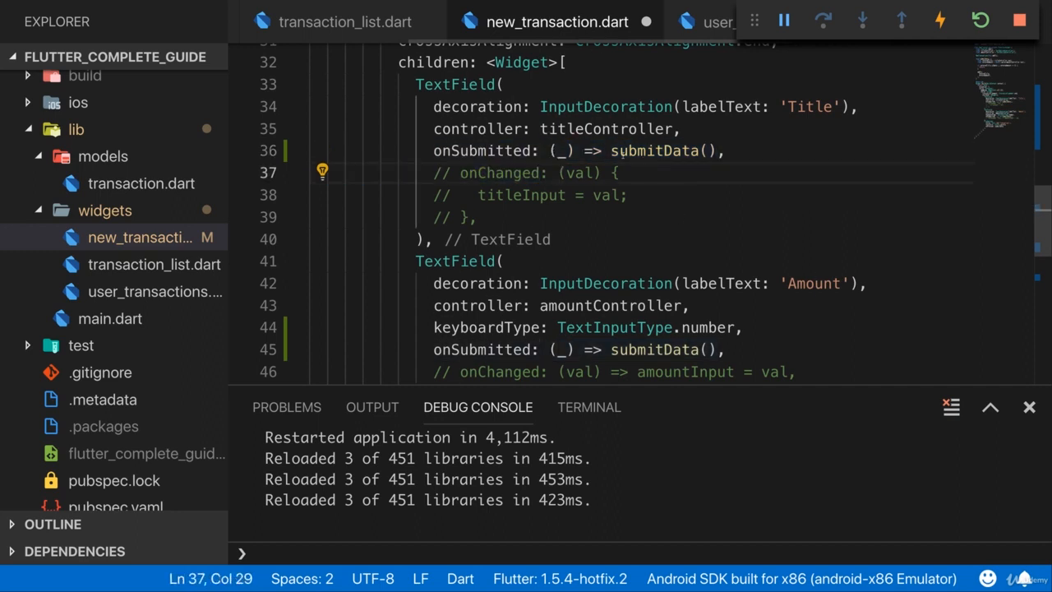
double_click(655, 151)
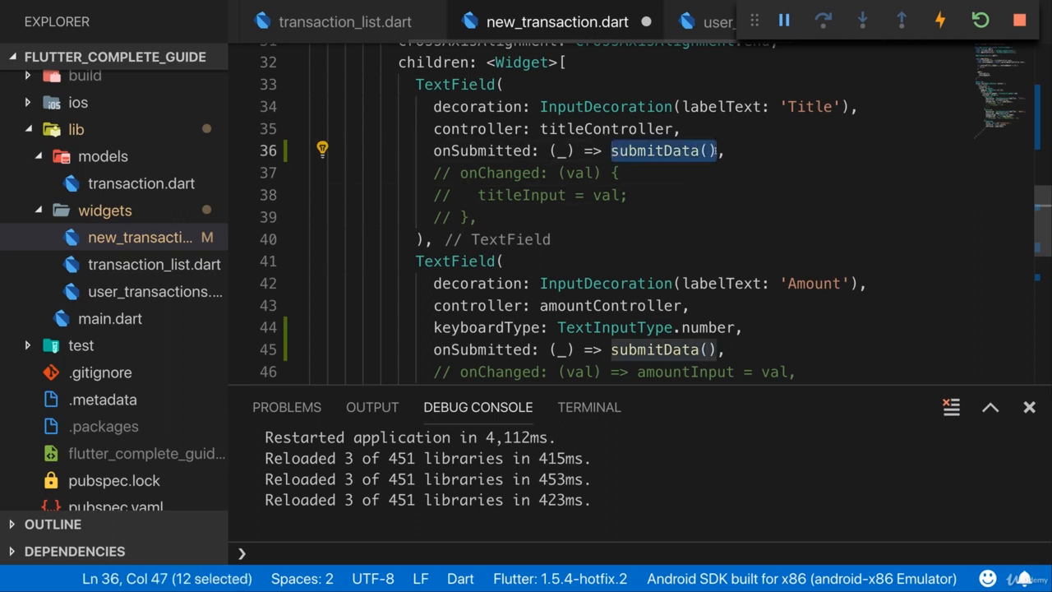
Step: Review the Add Transaction button's onPressed, leaving it as the submitData reference
scroll("down", 3)
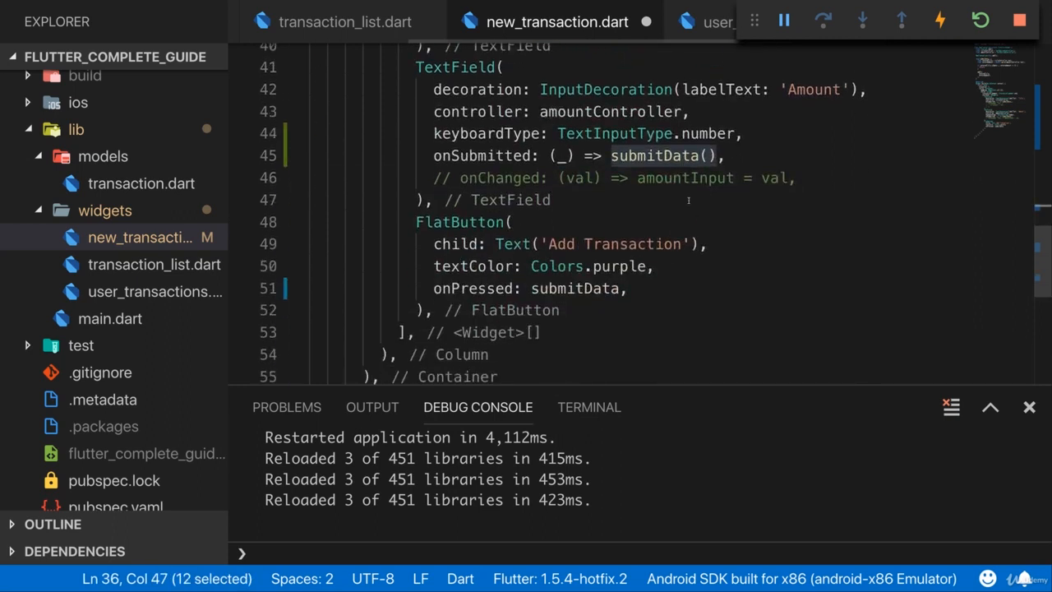
left_click(627, 288)
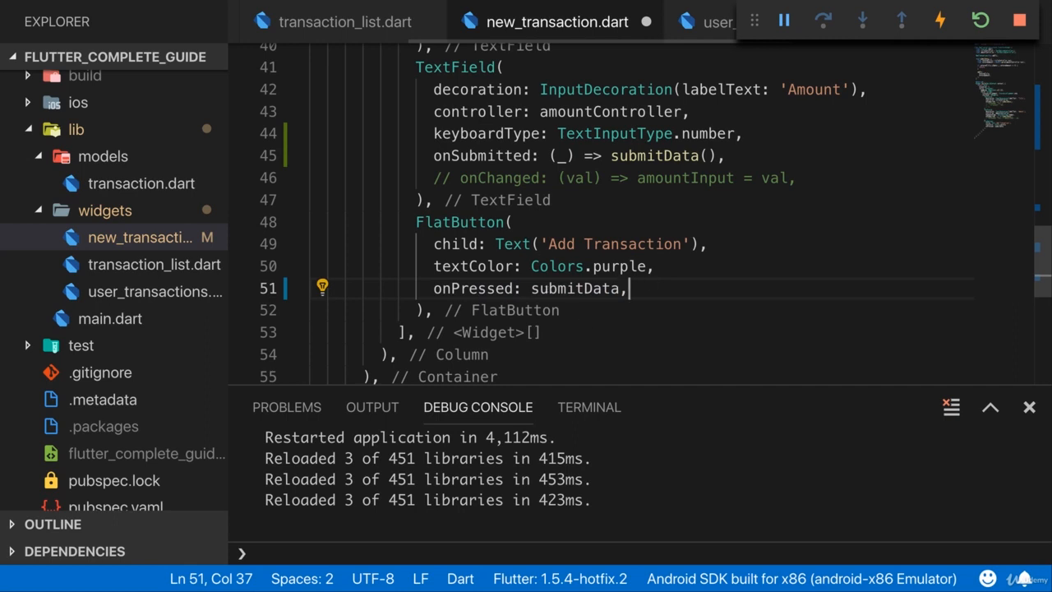
double_click(575, 287)
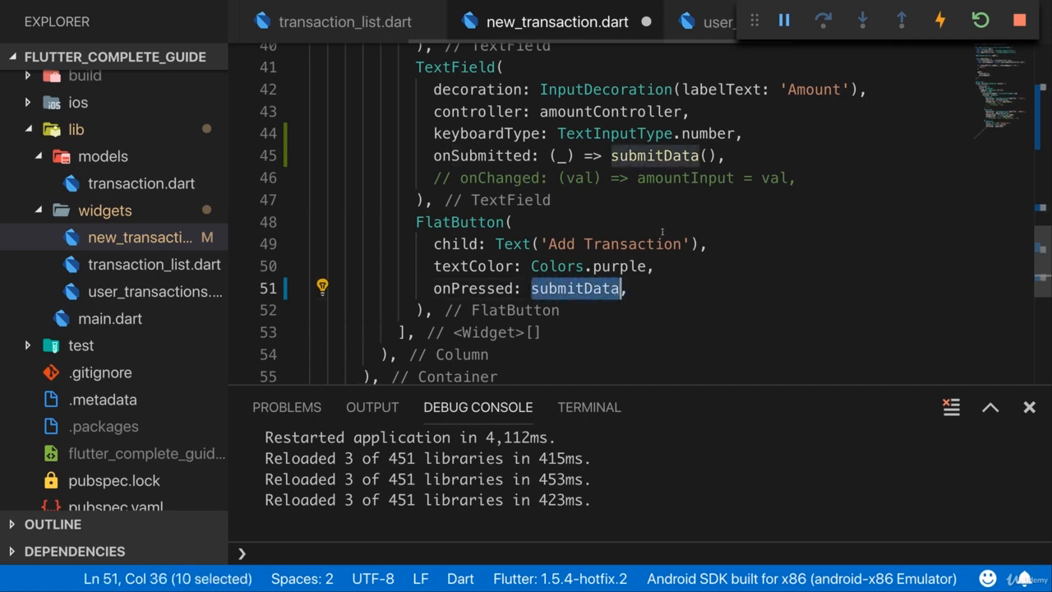
mouse_move(615, 133)
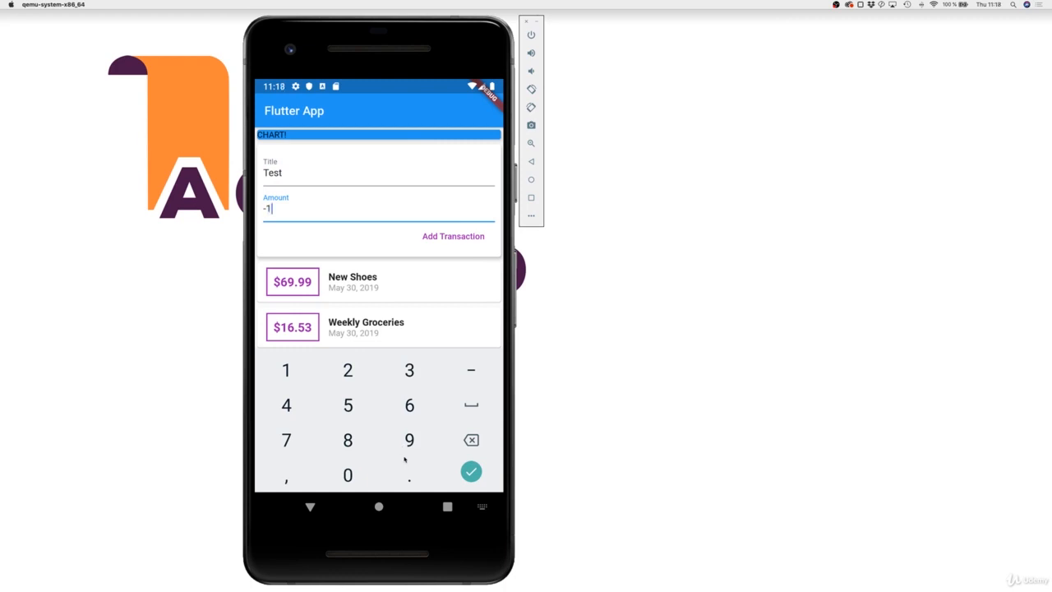
Step: Enter a Test transaction with amount 10 and submit it from the keyboard
left_click(349, 473)
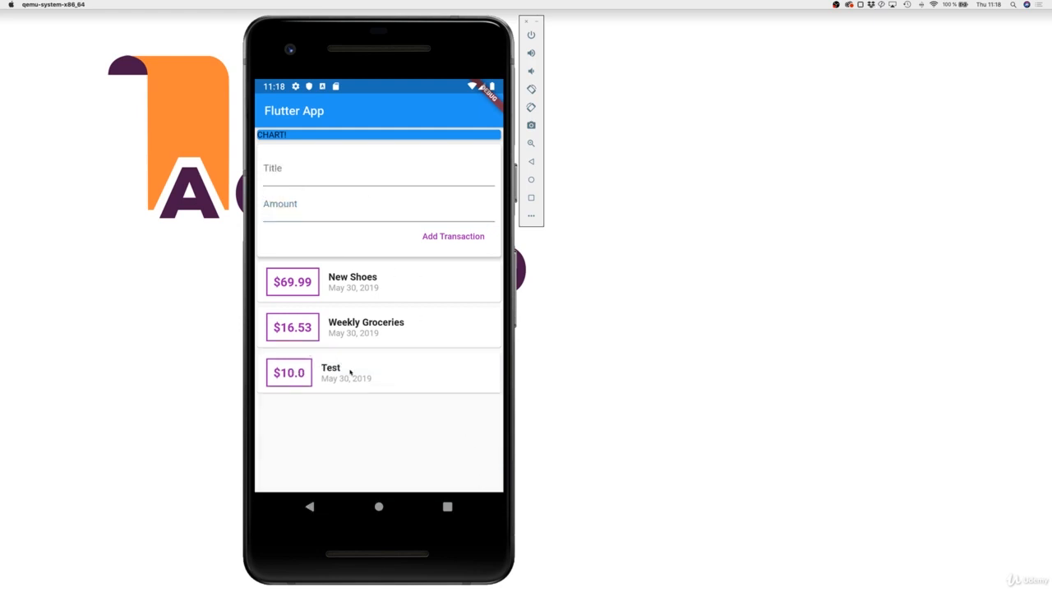
mouse_move(356, 151)
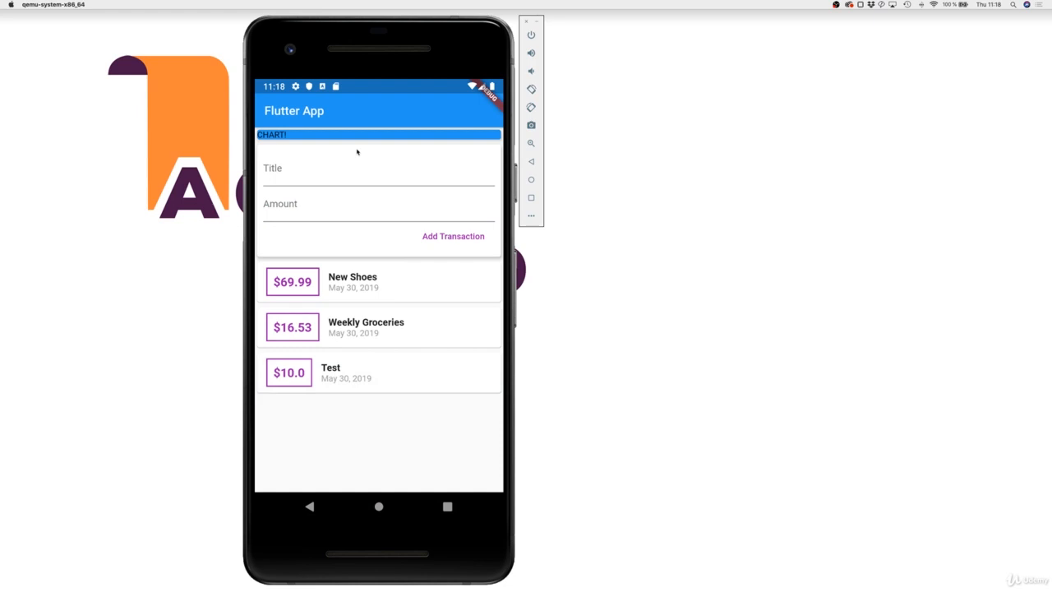
mouse_move(372, 314)
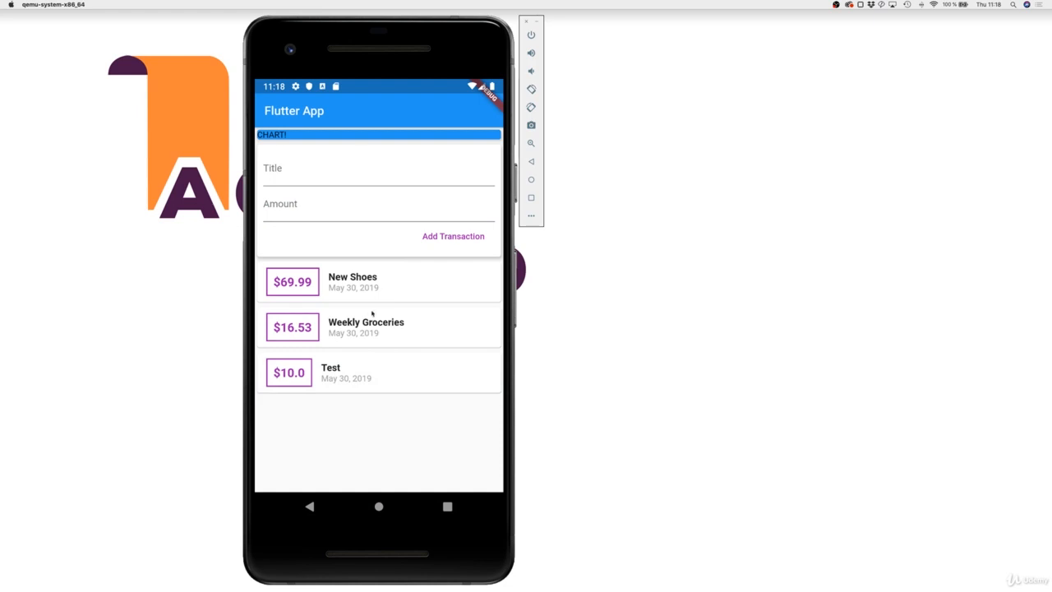
mouse_move(305, 424)
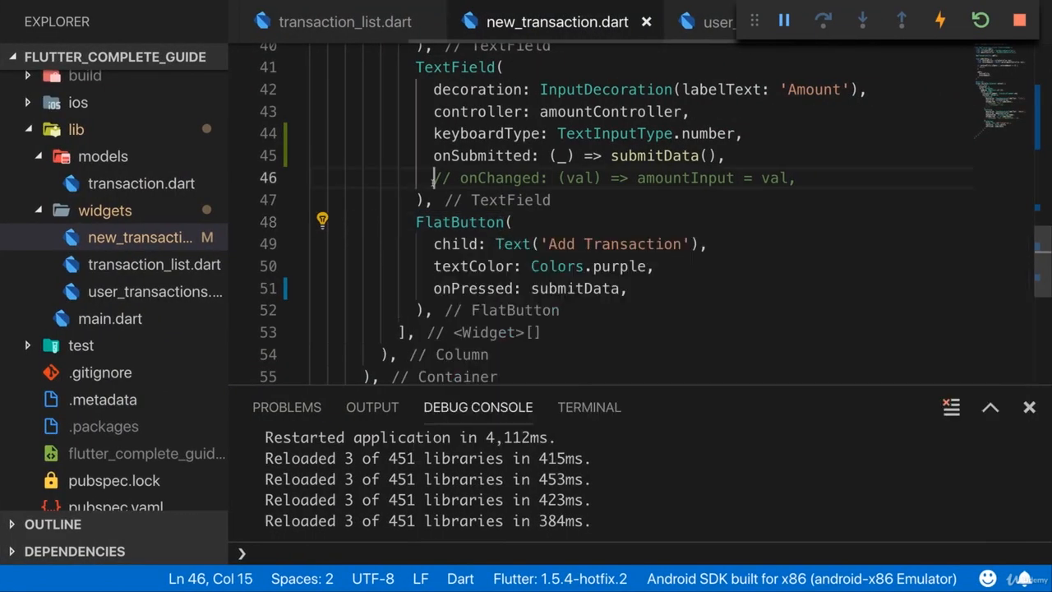
Step: In transaction_list.dart, show amounts as transactions[index].amount.toStringAsFixed(2)
left_click(345, 21)
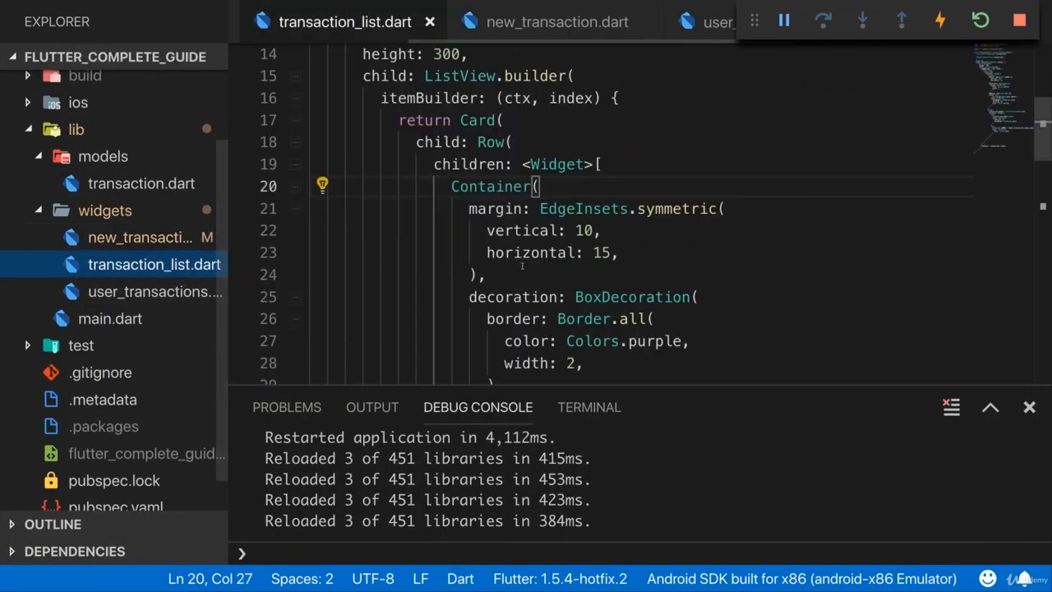
scroll("down", 3)
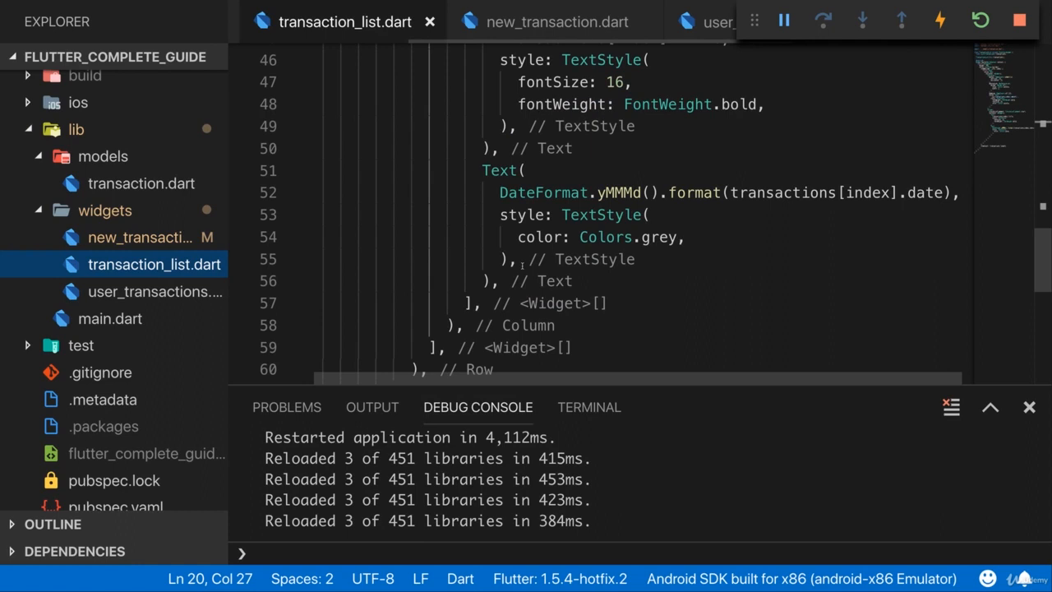
scroll("up", 3)
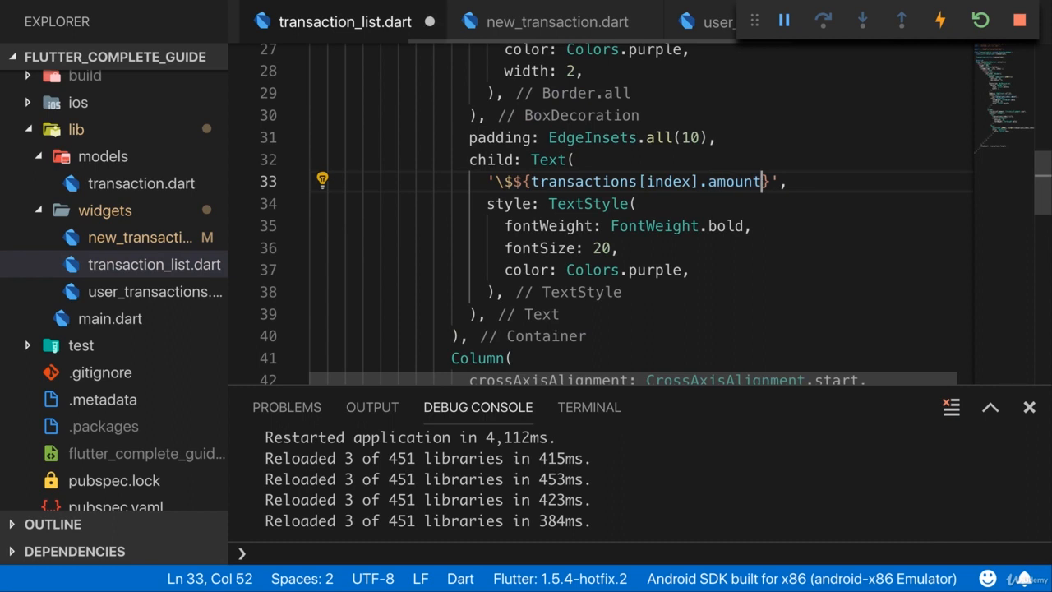
type(".t")
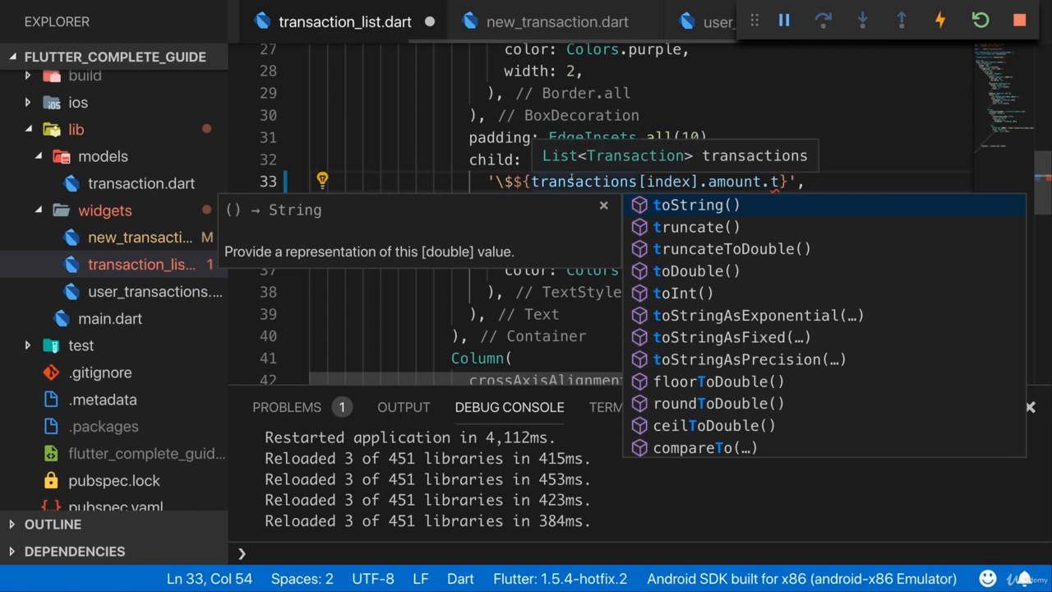
type("oStr")
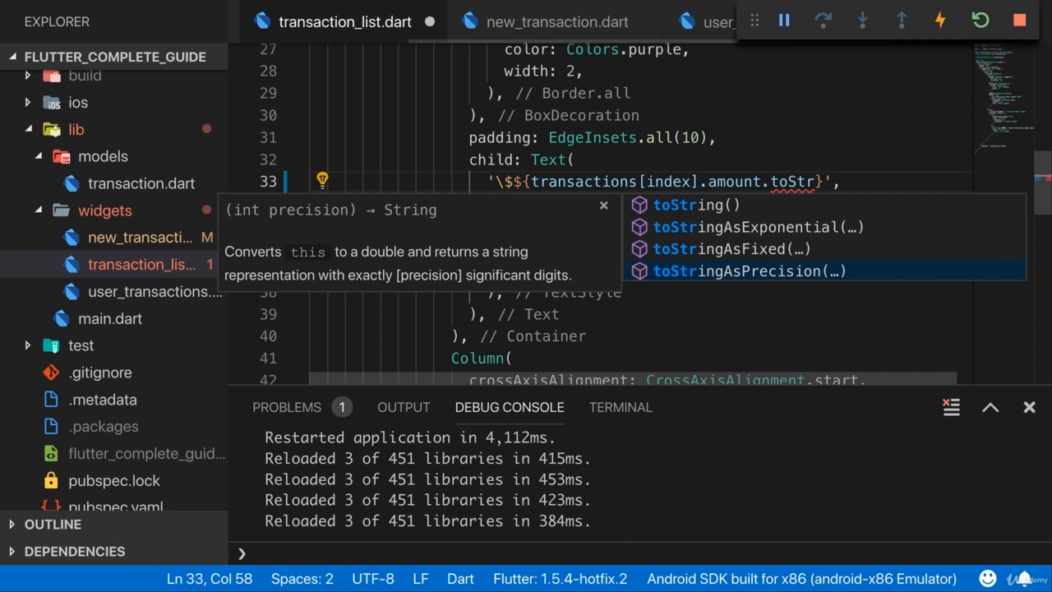
left_click(729, 249)
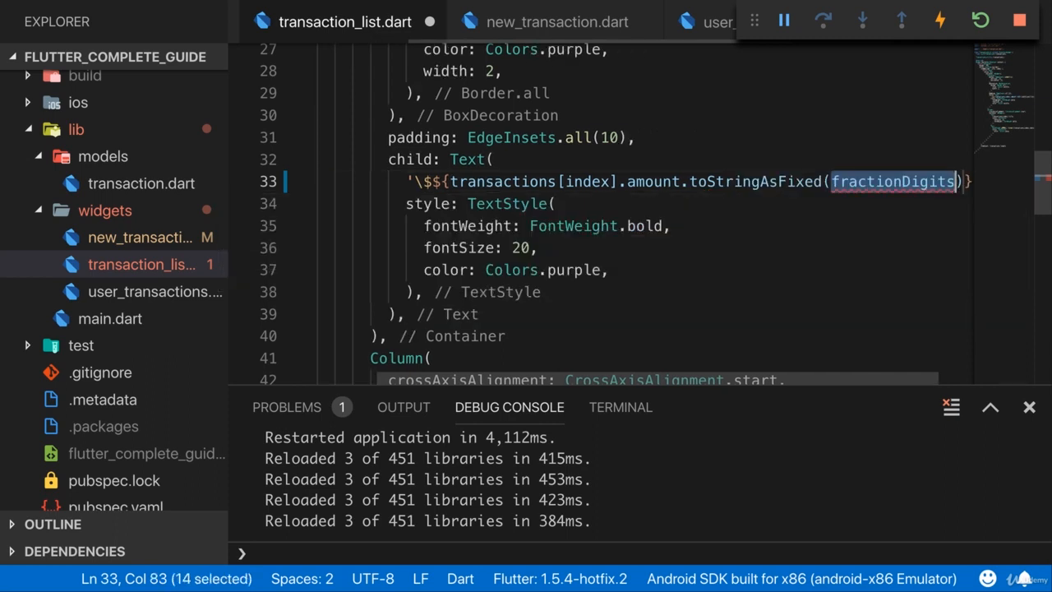
type("2")
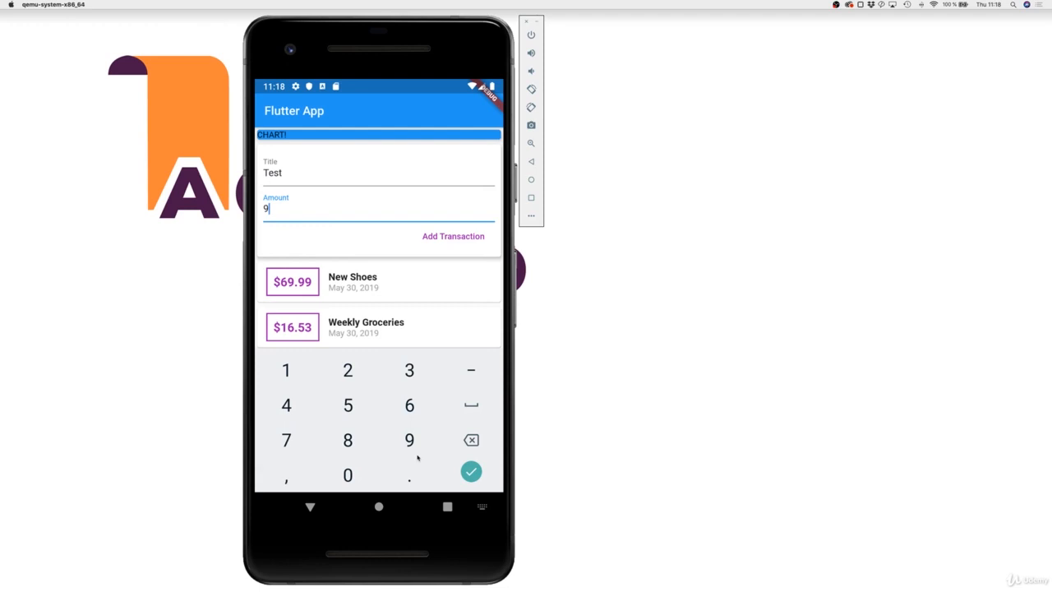
Step: Submit another Test transaction of 10 and verify both show as $10.00
left_click(470, 470)
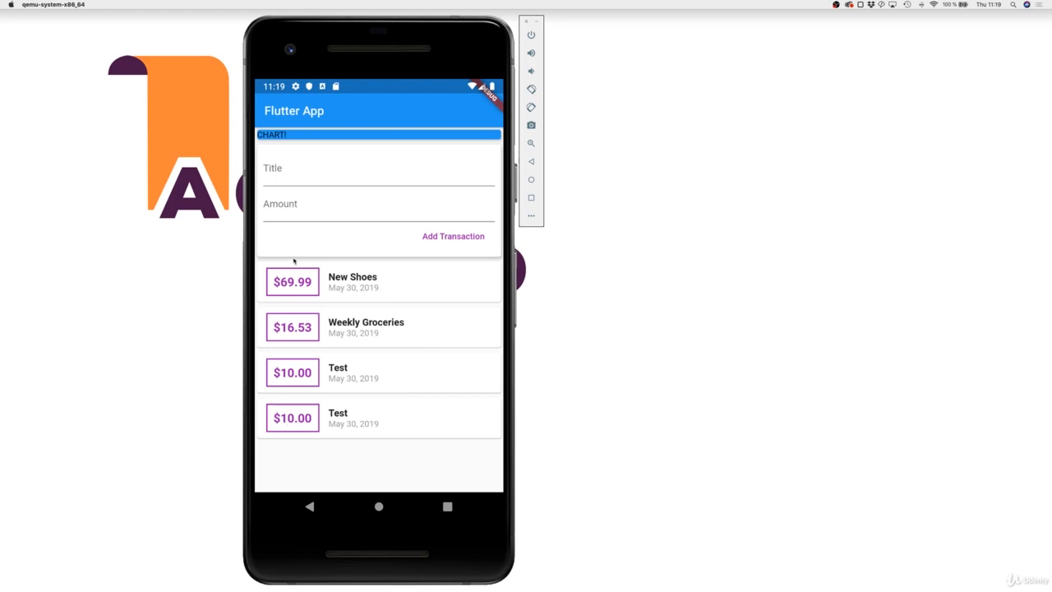
mouse_move(327, 384)
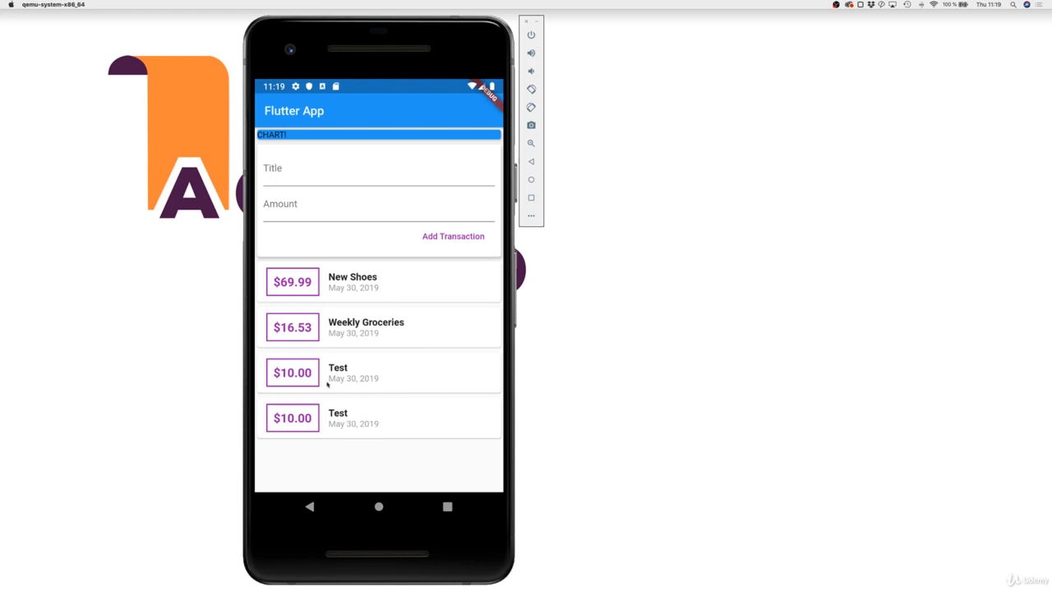
mouse_move(312, 372)
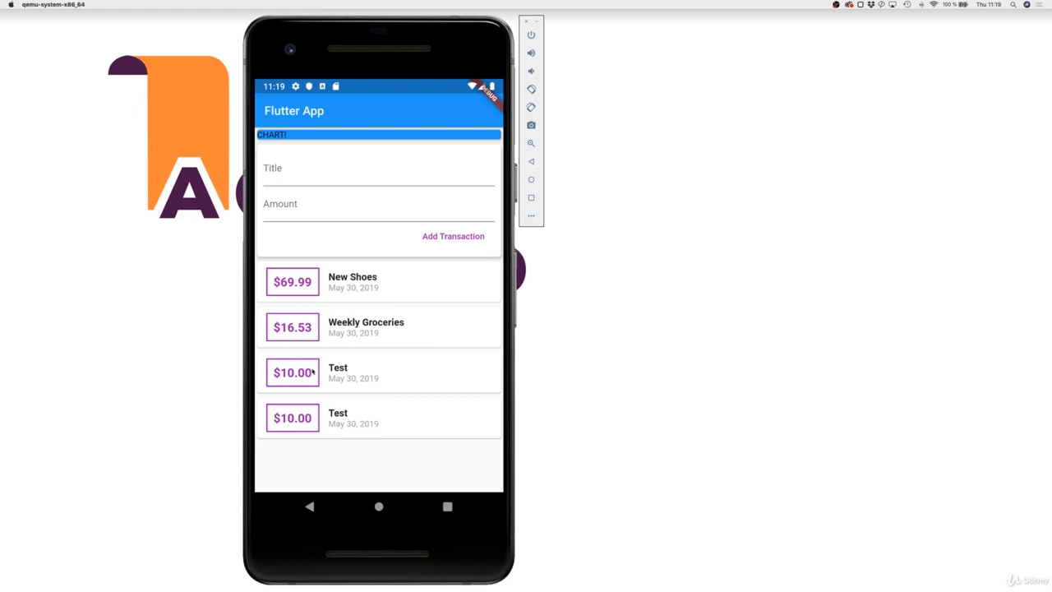